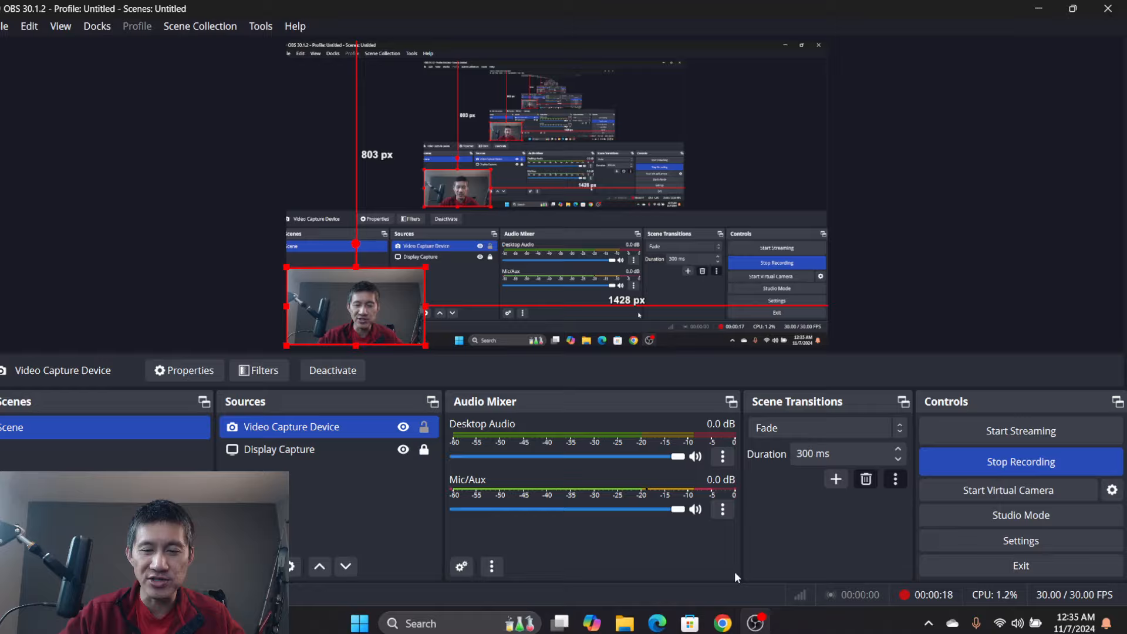
Step: Bring up the Google Trends 'bitcoin' Explore chart for the United States, past 12 months
{"action": "left_click", "coordinate": [721, 622]}
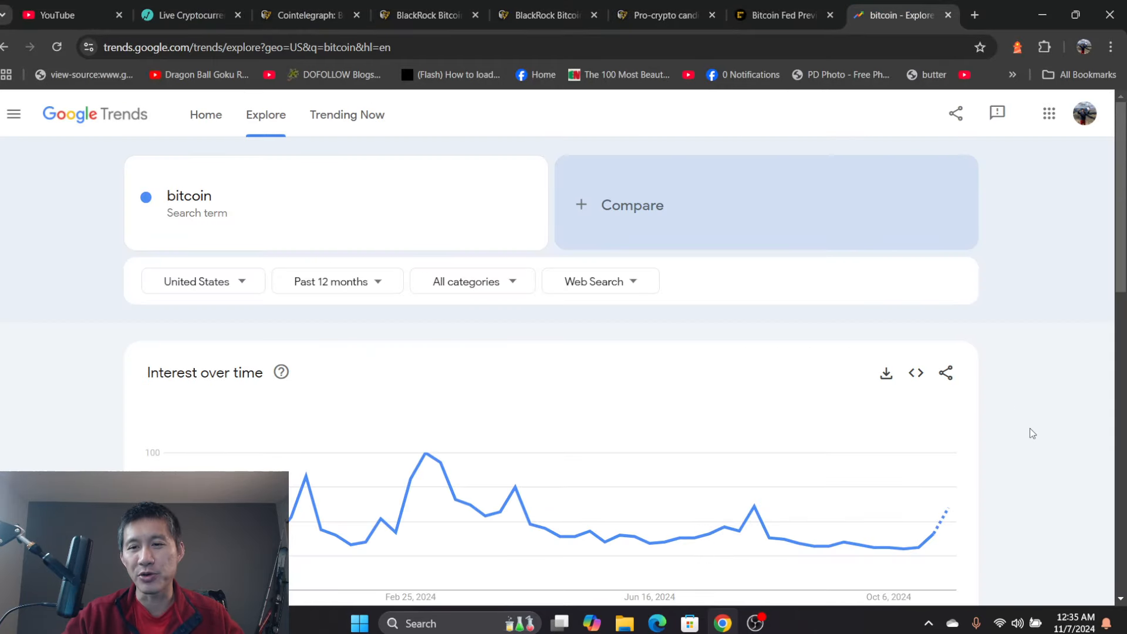
{"action": "mouse_move", "coordinate": [918, 548]}
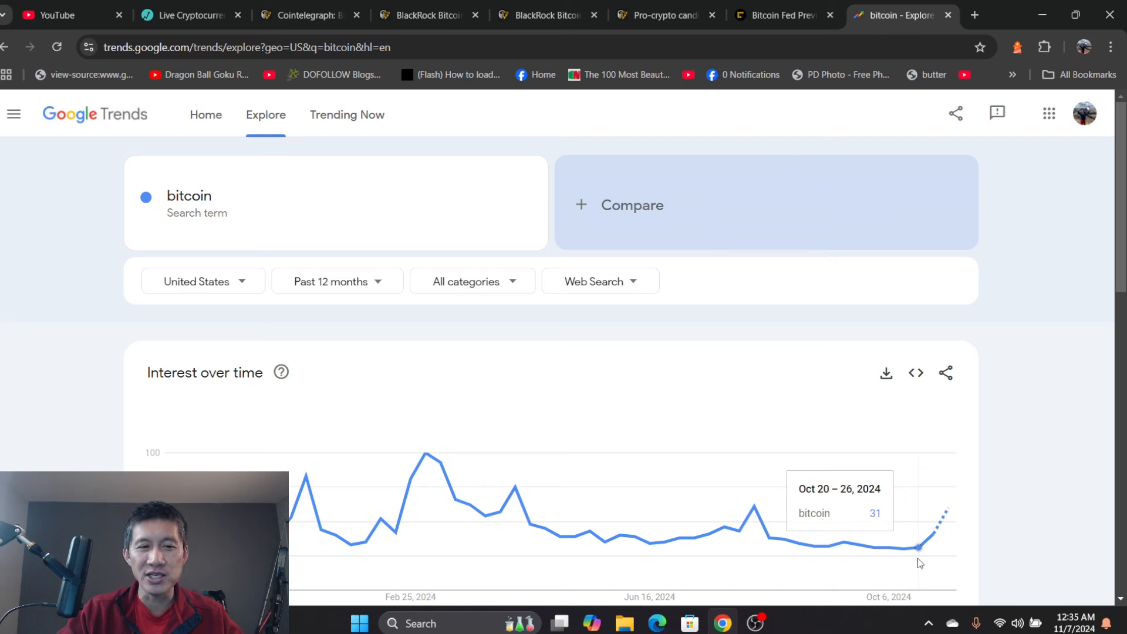
{"action": "mouse_move", "coordinate": [306, 503]}
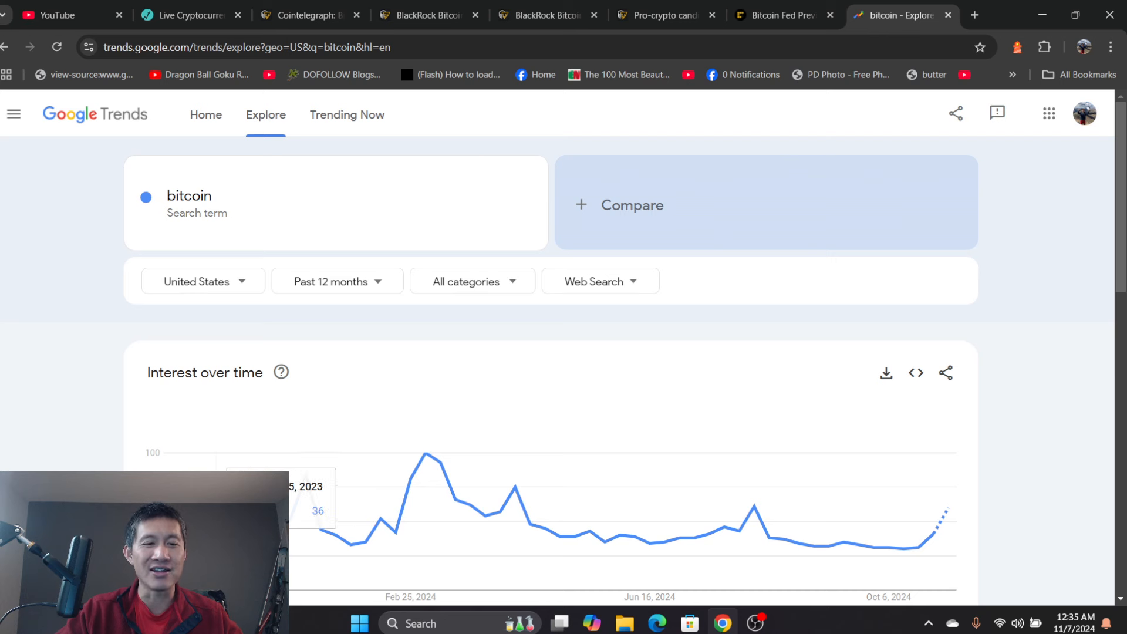
{"action": "mouse_move", "coordinate": [918, 548]}
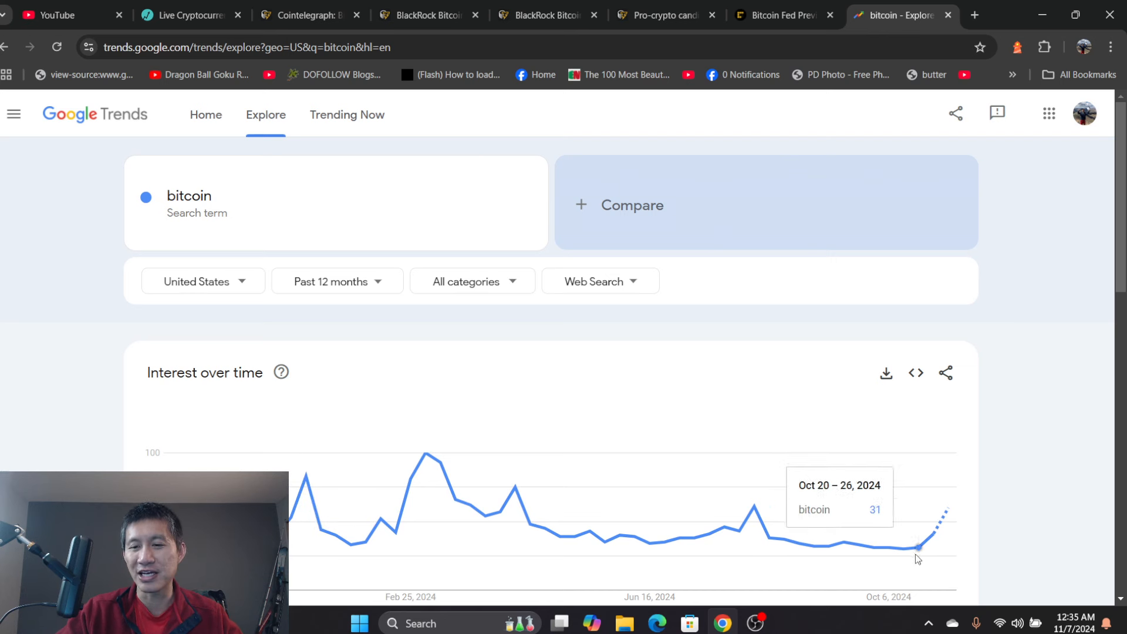
{"action": "mouse_move", "coordinate": [935, 550]}
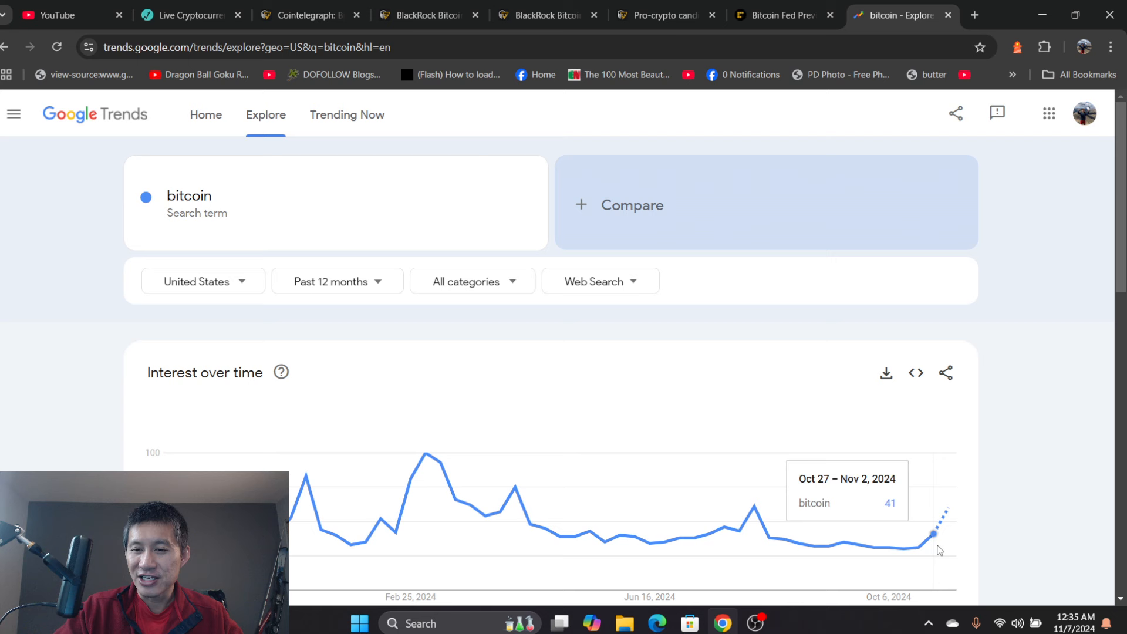
{"action": "mouse_move", "coordinate": [949, 516]}
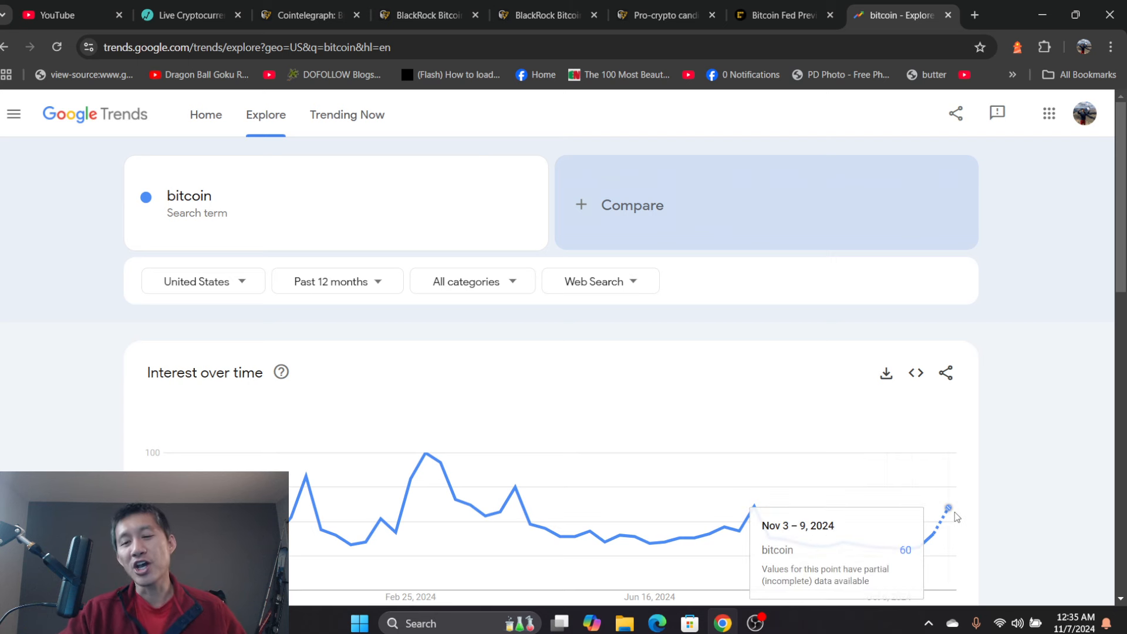
{"action": "mouse_move", "coordinate": [958, 524]}
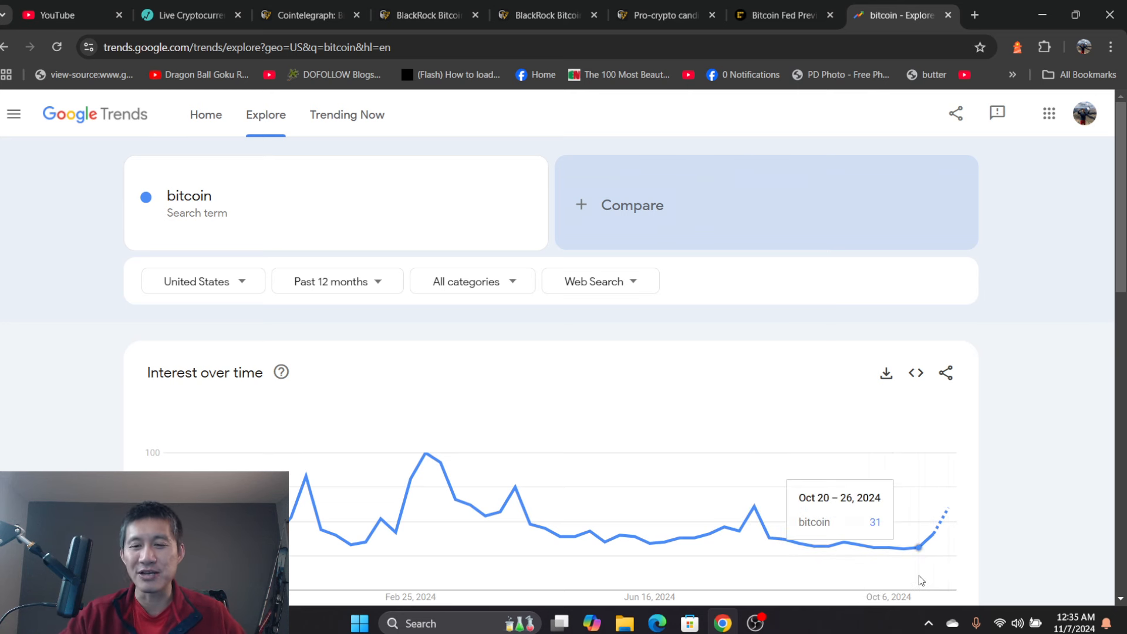
{"action": "mouse_move", "coordinate": [920, 563]}
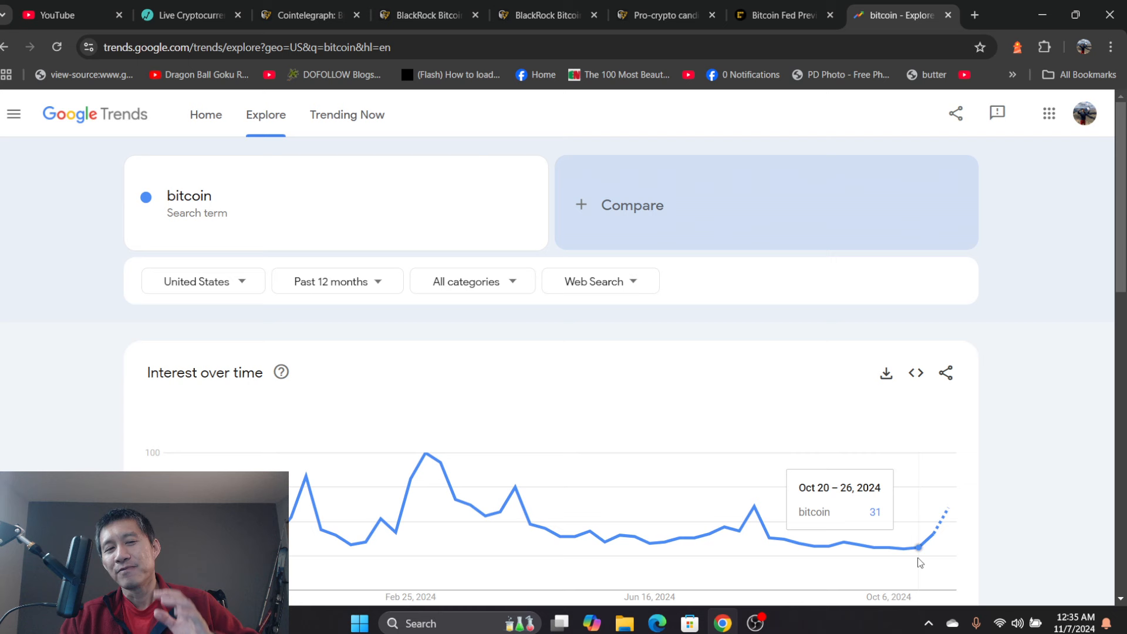
{"action": "mouse_move", "coordinate": [949, 509]}
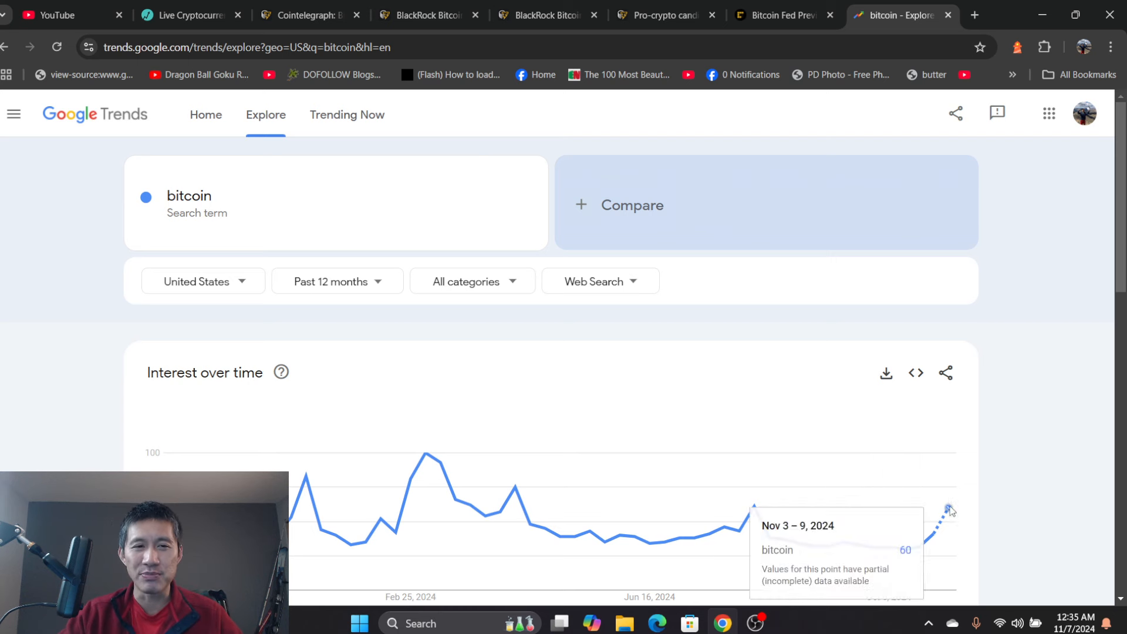
Step: Search 'crypto' in Google Trends and view its interest-over-time chart peaking in early March 2024
{"action": "type", "text": "crypto"}
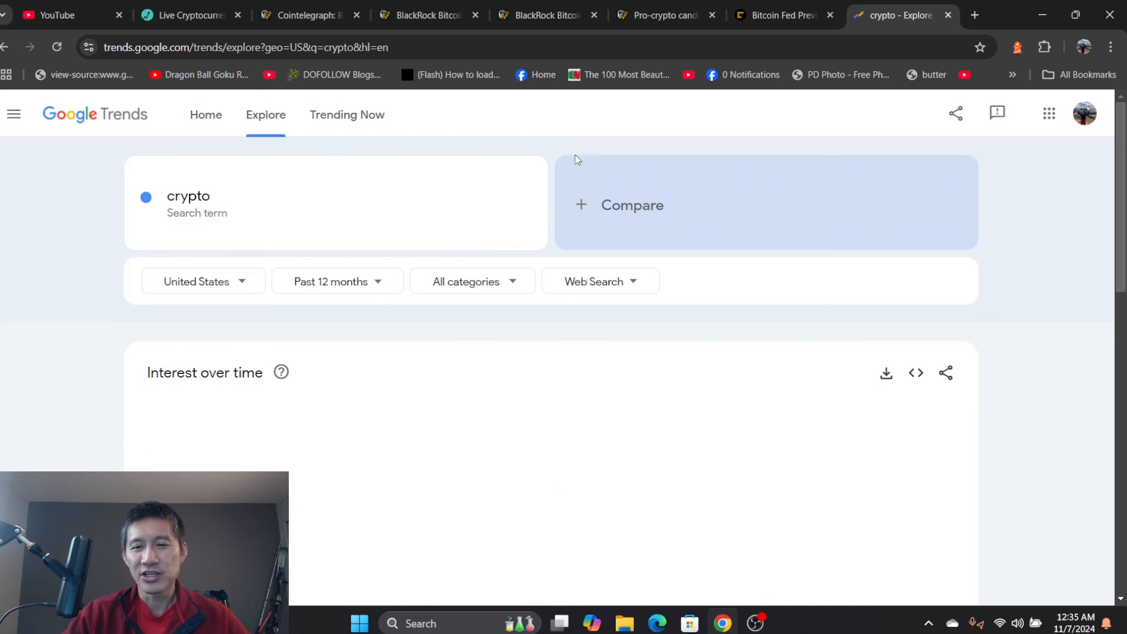
{"action": "scroll", "scroll_direction": "down", "scroll_amount": 3}
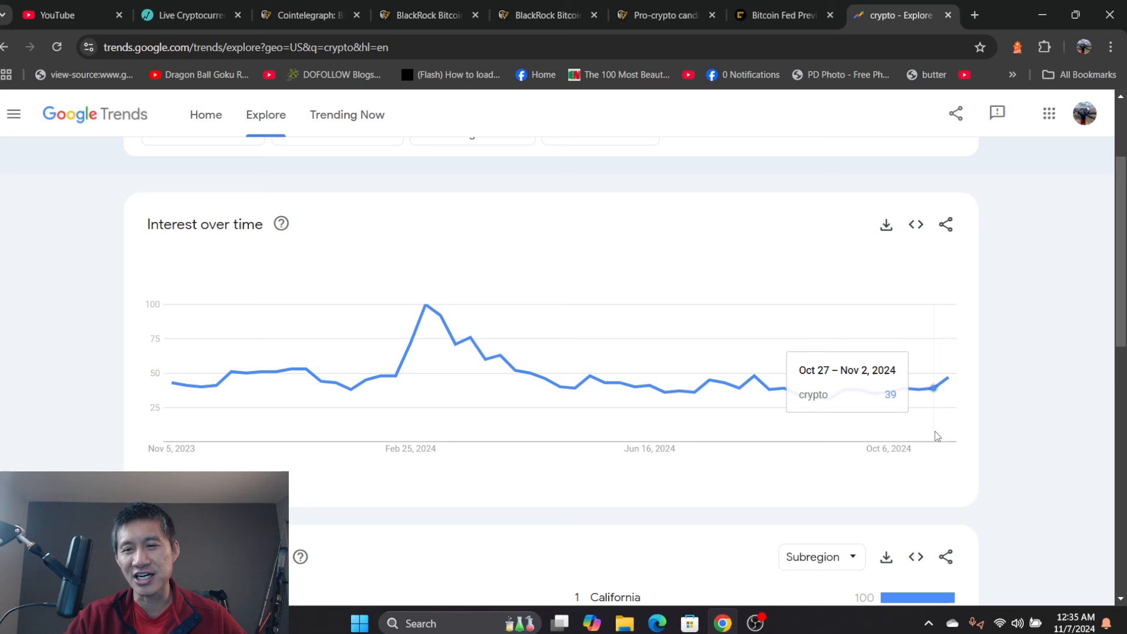
{"action": "mouse_move", "coordinate": [923, 417]}
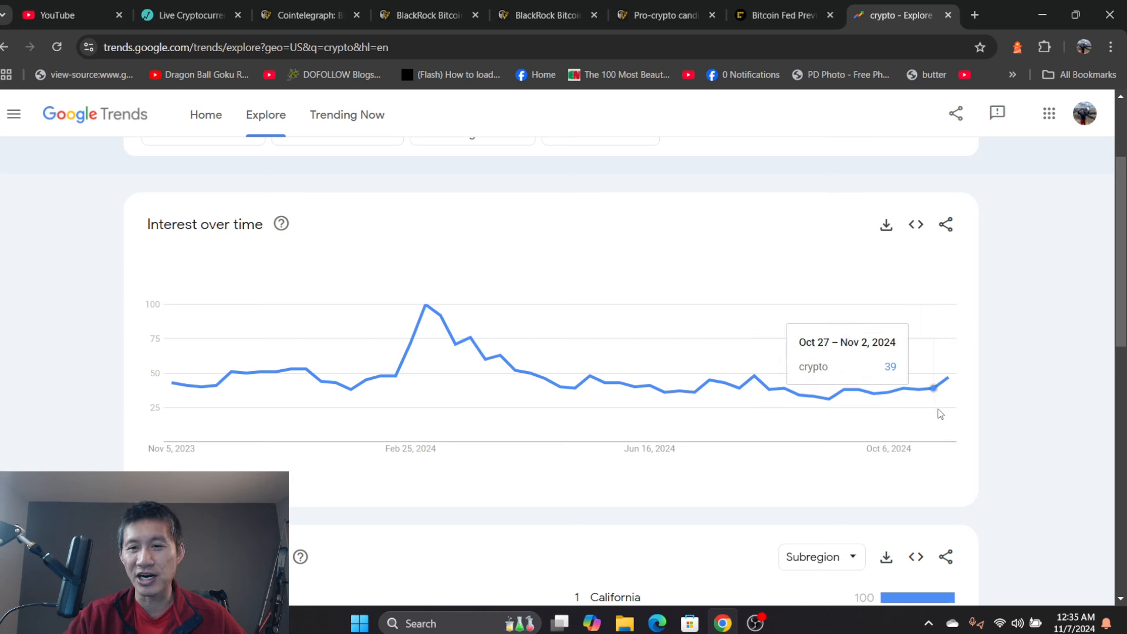
{"action": "mouse_move", "coordinate": [951, 405]}
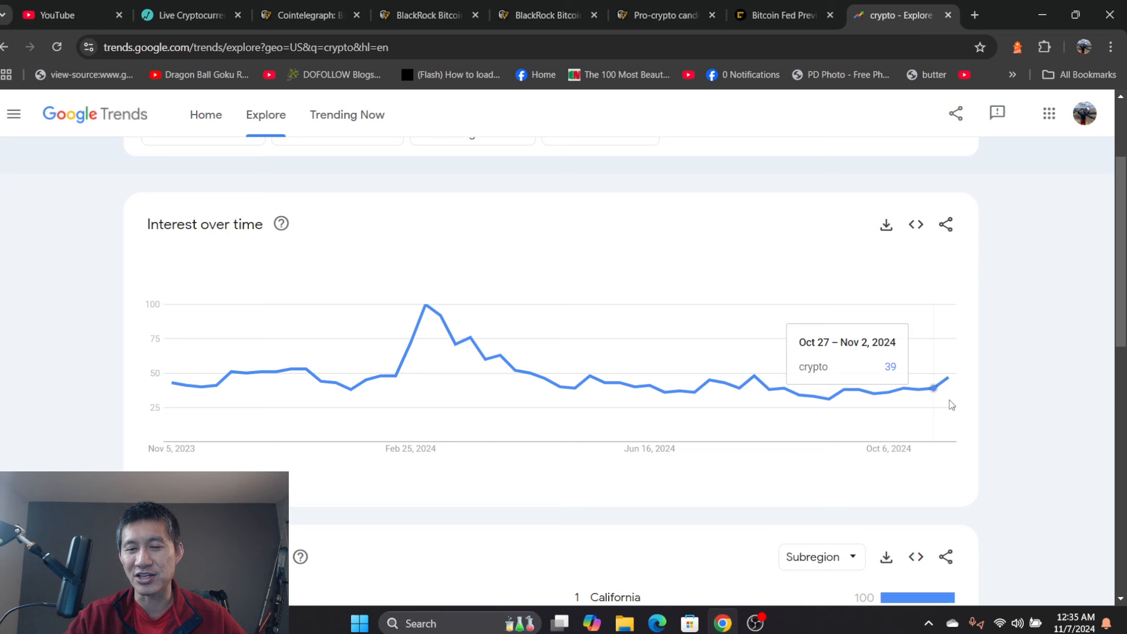
{"action": "mouse_move", "coordinate": [423, 309]}
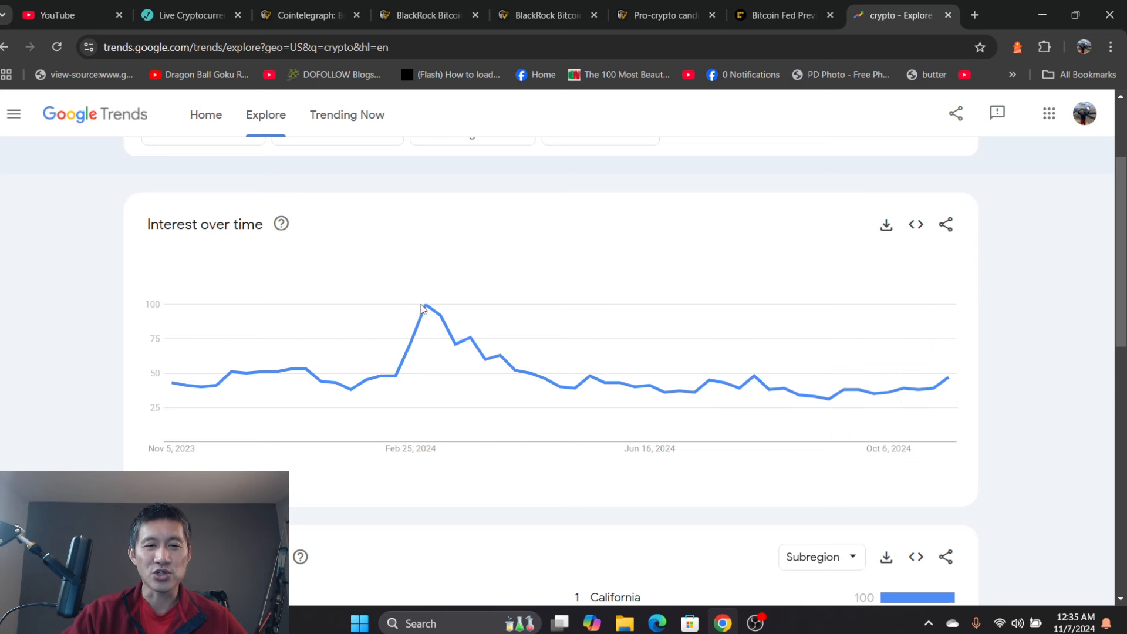
{"action": "mouse_move", "coordinate": [424, 305]}
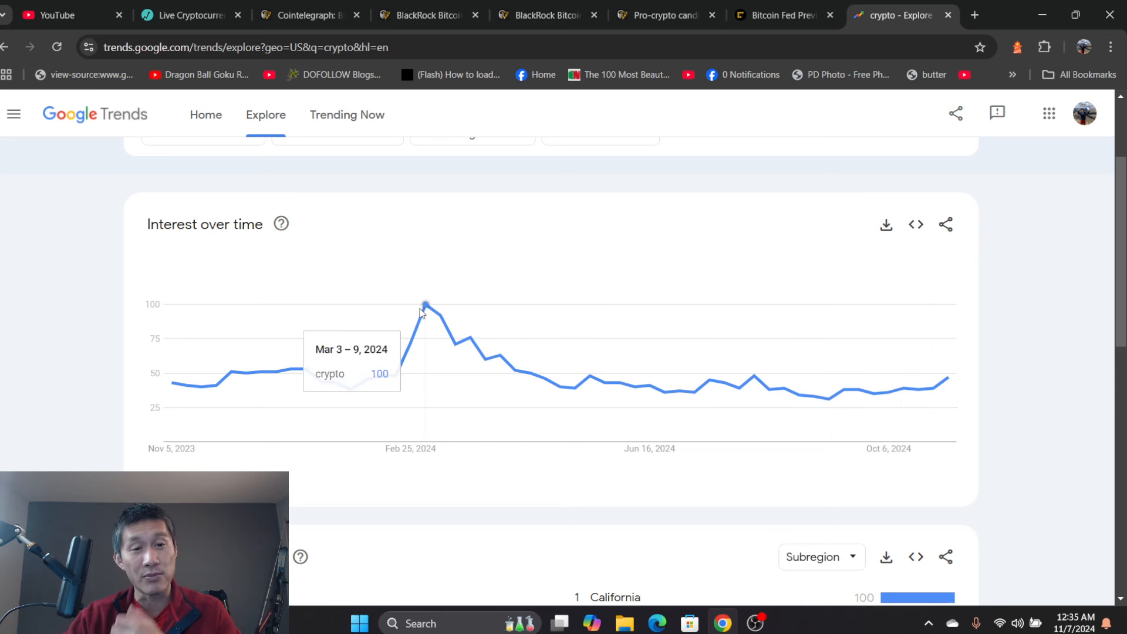
{"action": "scroll", "scroll_direction": "up", "scroll_amount": 3}
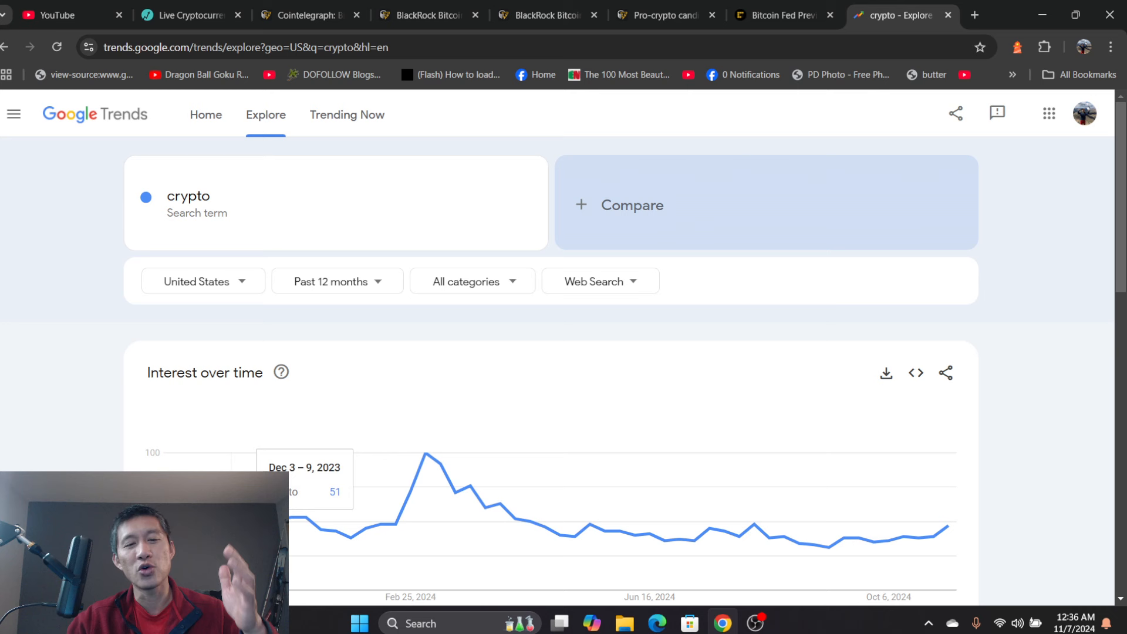
{"action": "mouse_move", "coordinate": [422, 422]}
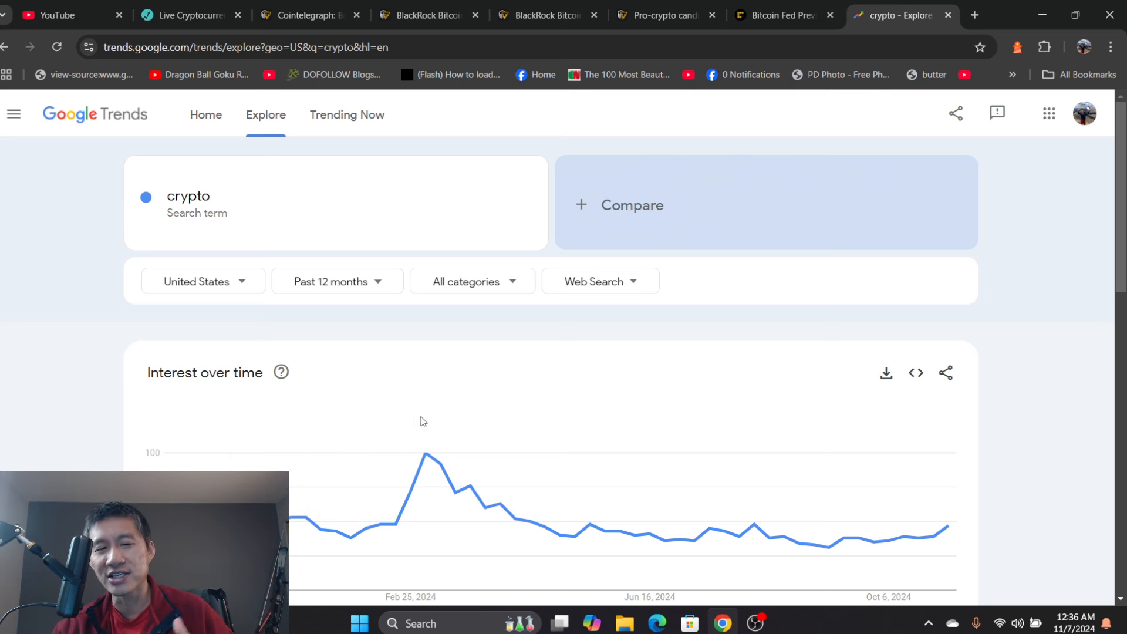
{"action": "mouse_move", "coordinate": [1022, 303]}
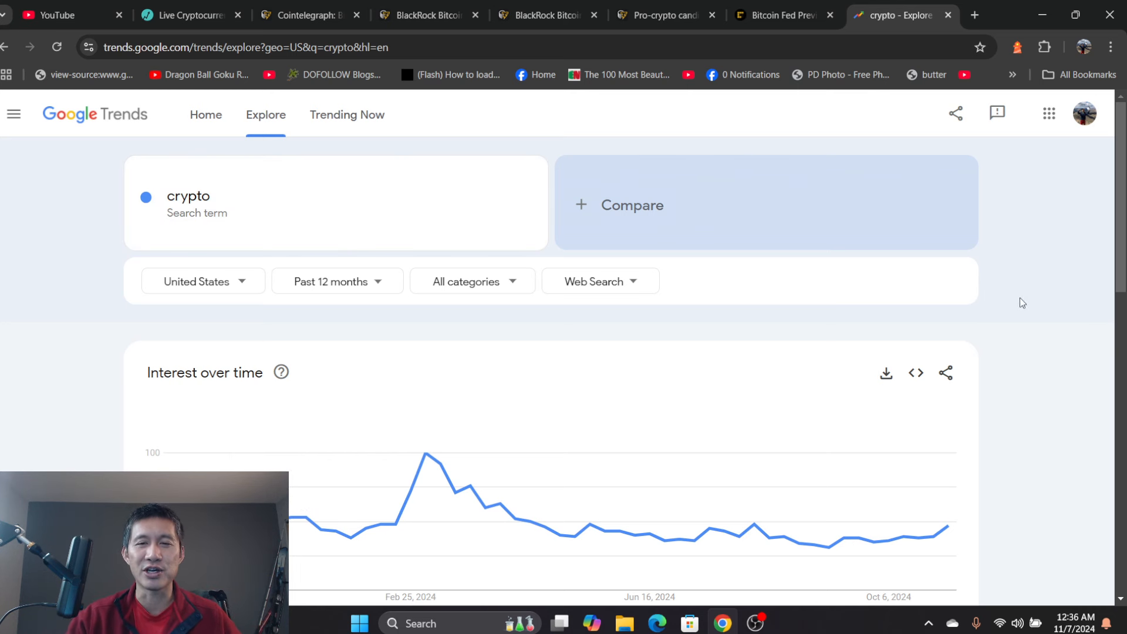
{"action": "mouse_move", "coordinate": [978, 295]}
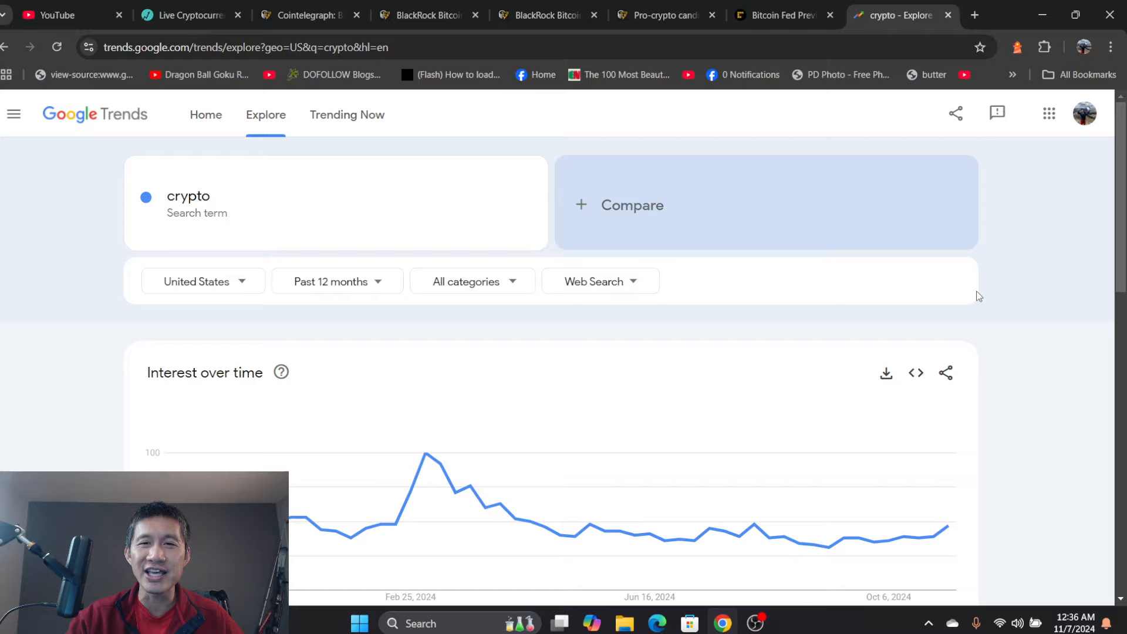
Step: Read the CoinDesk Bitcoin Fed Preview article down to 'Comments on Trump's tariffs plan'
{"action": "left_click", "coordinate": [776, 15]}
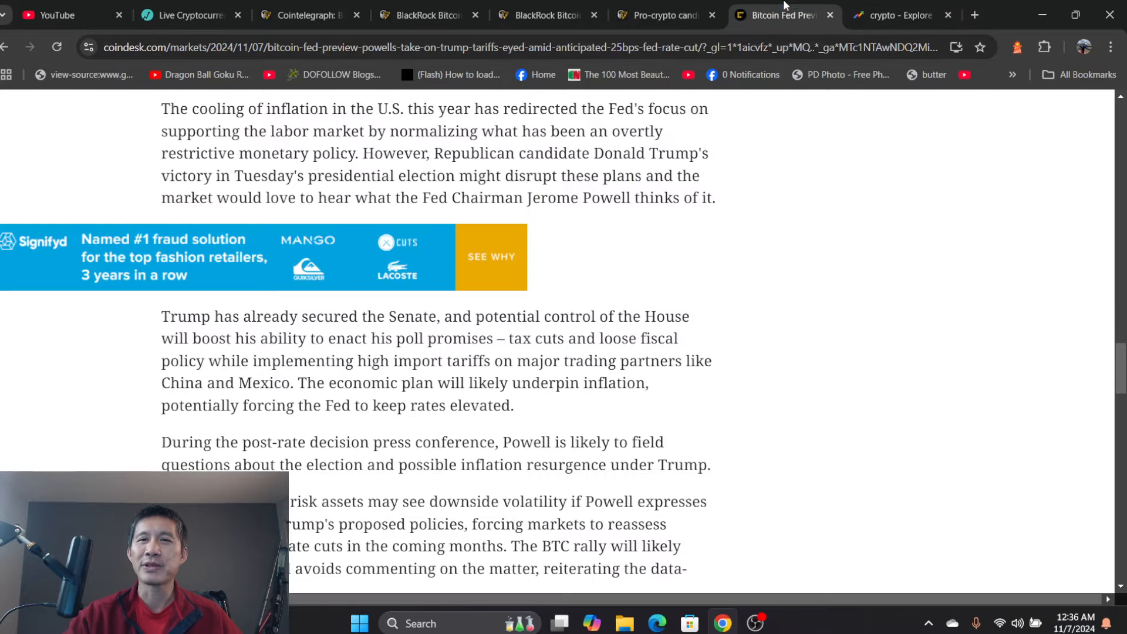
{"action": "scroll", "scroll_direction": "up", "scroll_amount": 3}
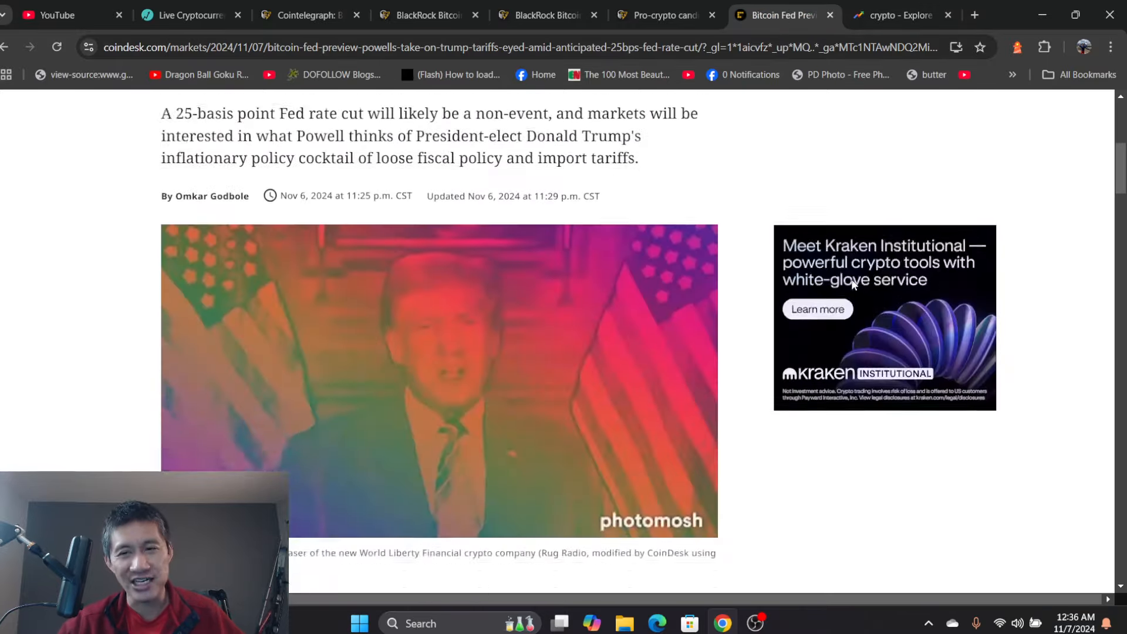
{"action": "scroll", "scroll_direction": "down", "scroll_amount": 3}
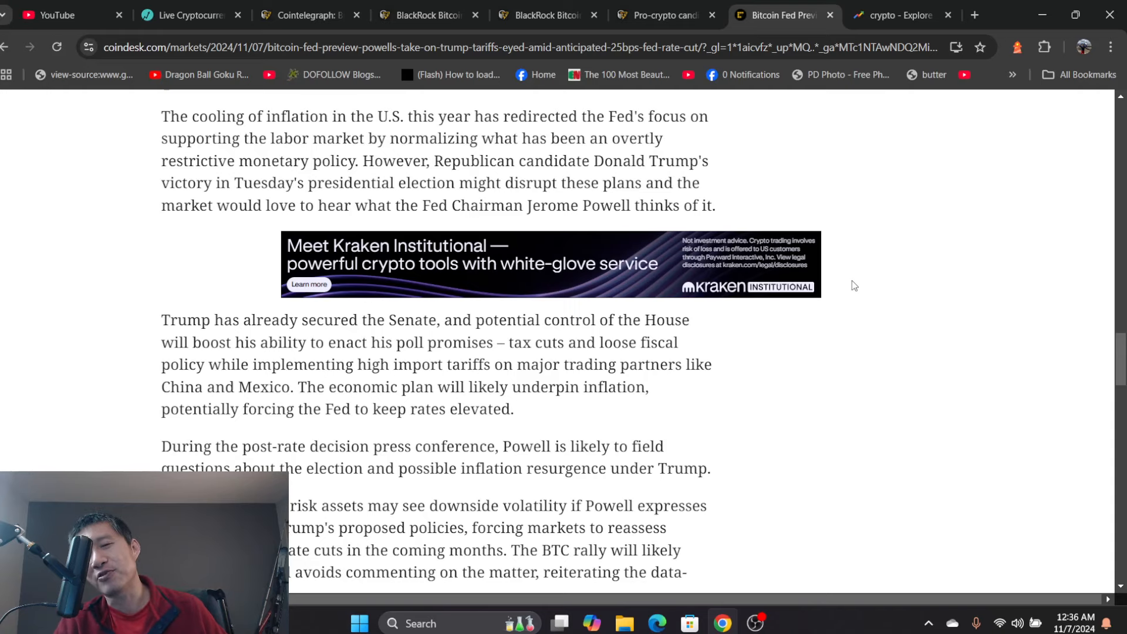
{"action": "scroll", "scroll_direction": "up", "scroll_amount": 3}
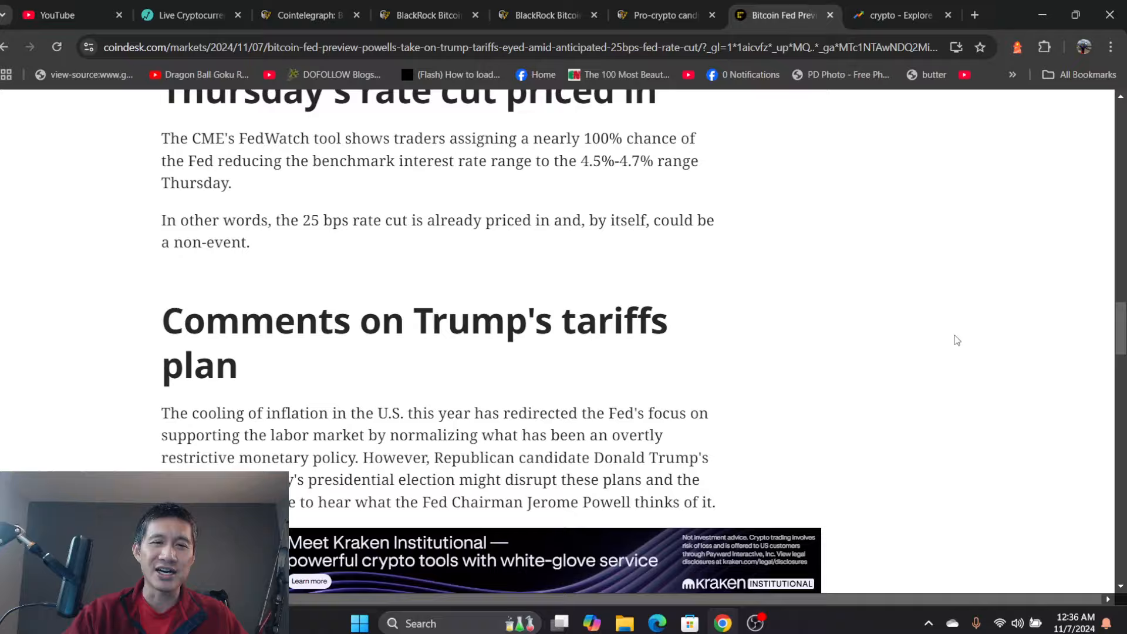
{"action": "scroll", "scroll_direction": "up", "scroll_amount": 3}
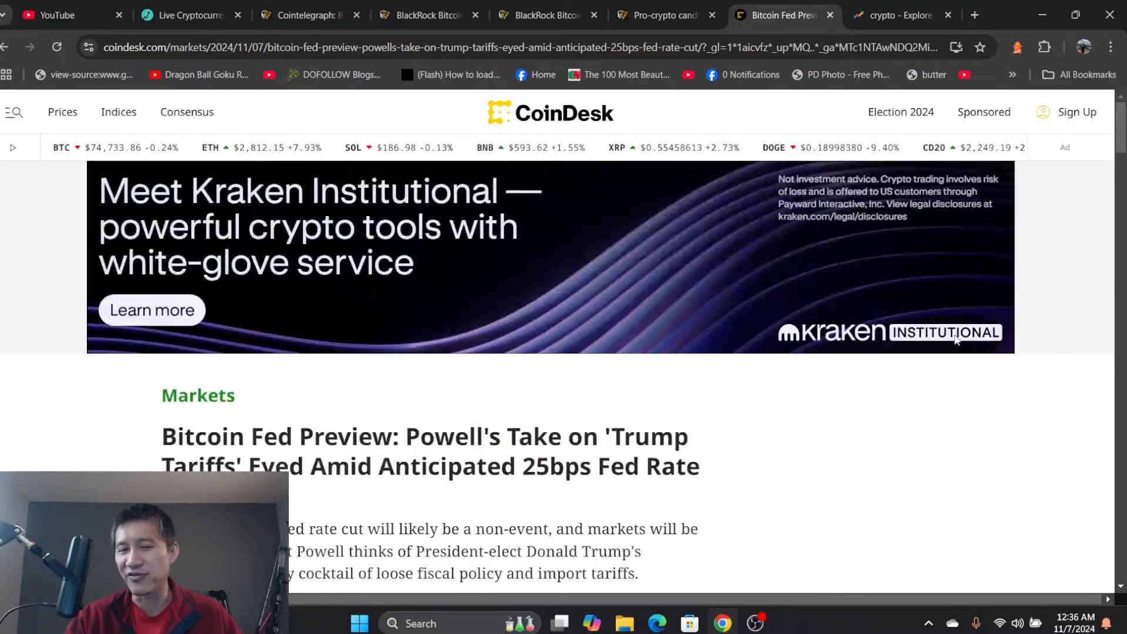
{"action": "scroll", "scroll_direction": "down", "scroll_amount": 3}
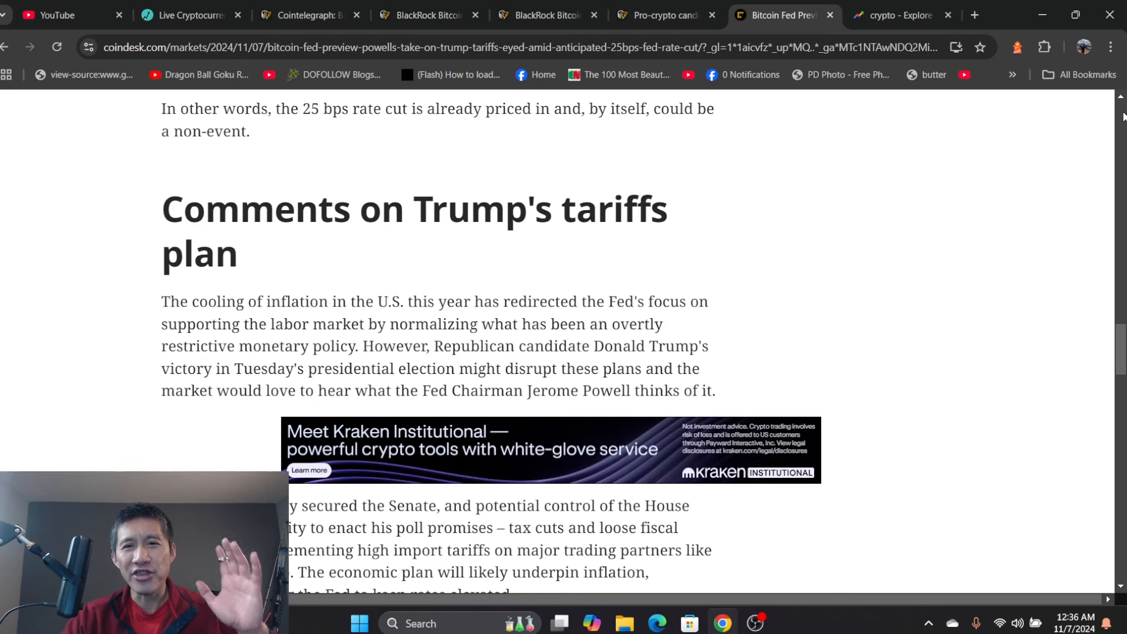
{"action": "mouse_move", "coordinate": [990, 237]}
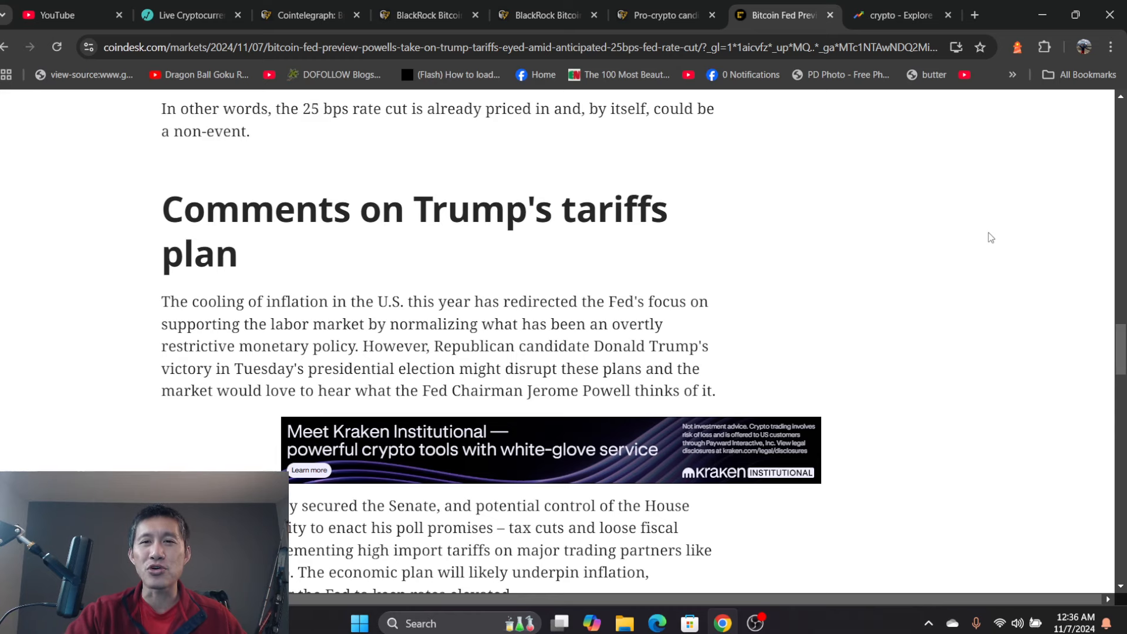
Step: Switch to the Cointelegraph article on pro-crypto candidates winning US elections
{"action": "left_click", "coordinate": [662, 15]}
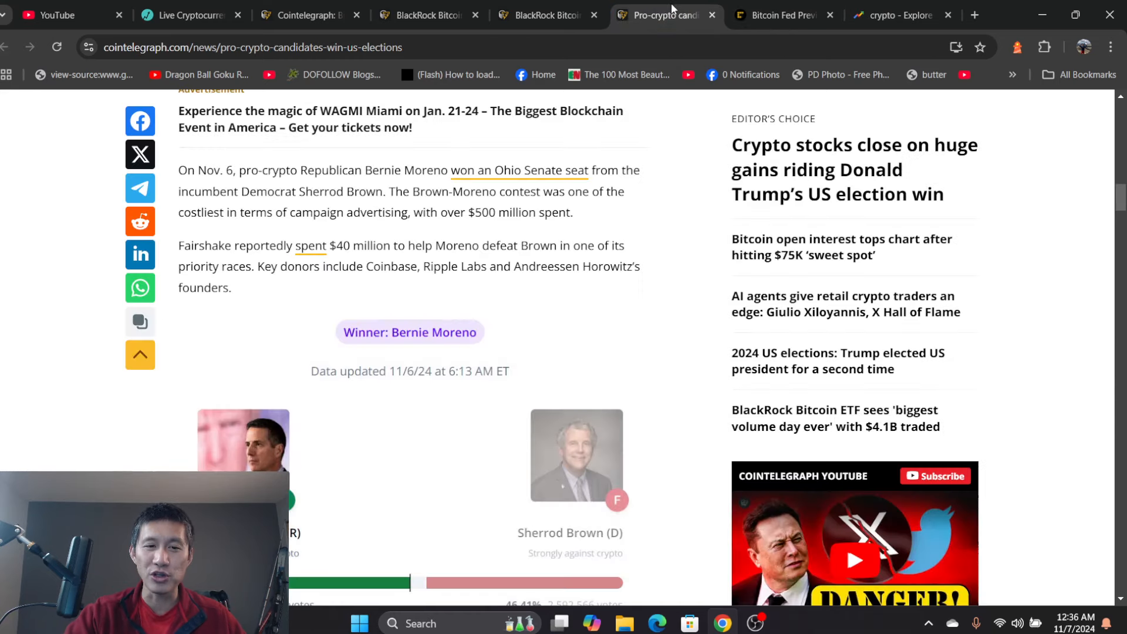
{"action": "scroll", "scroll_direction": "up", "scroll_amount": 3}
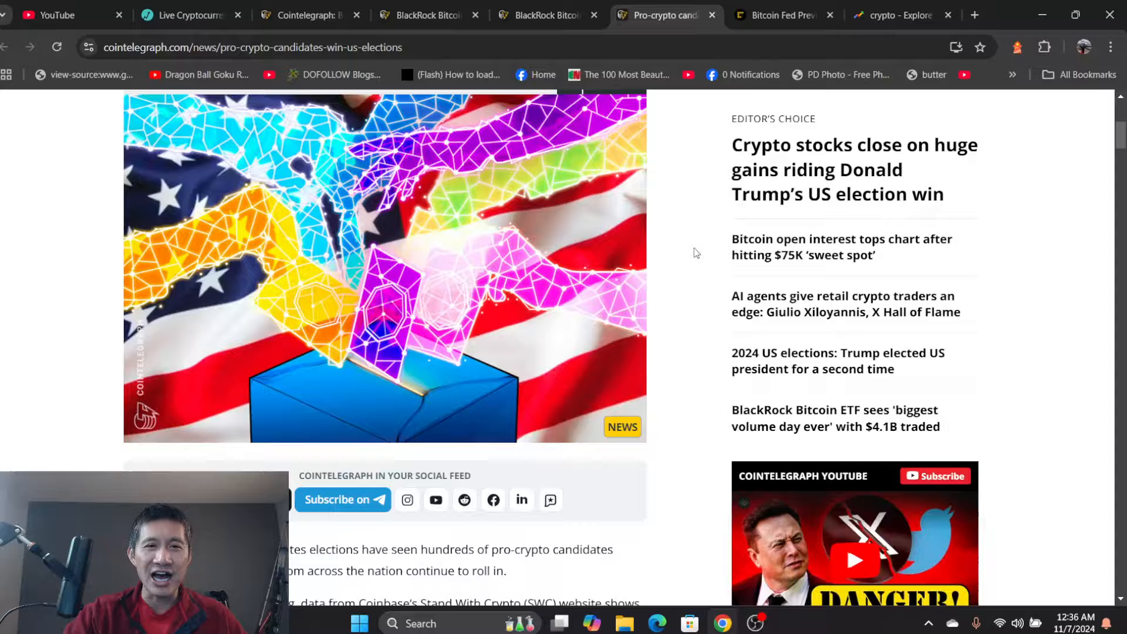
{"action": "scroll", "scroll_direction": "down", "scroll_amount": 3}
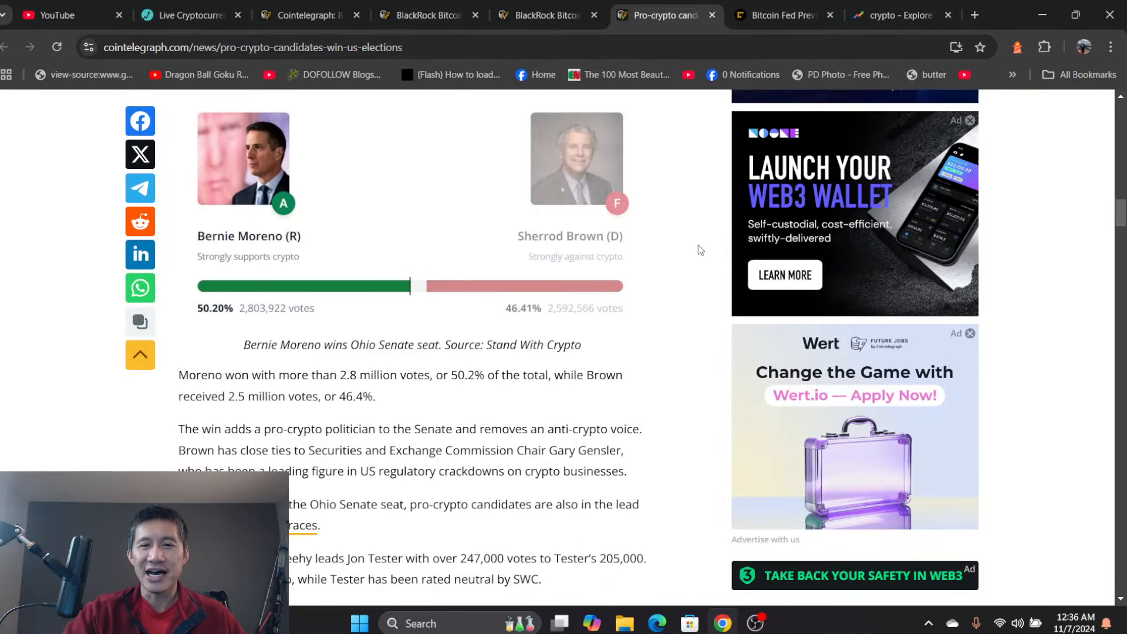
{"action": "scroll", "scroll_direction": "up", "scroll_amount": 3}
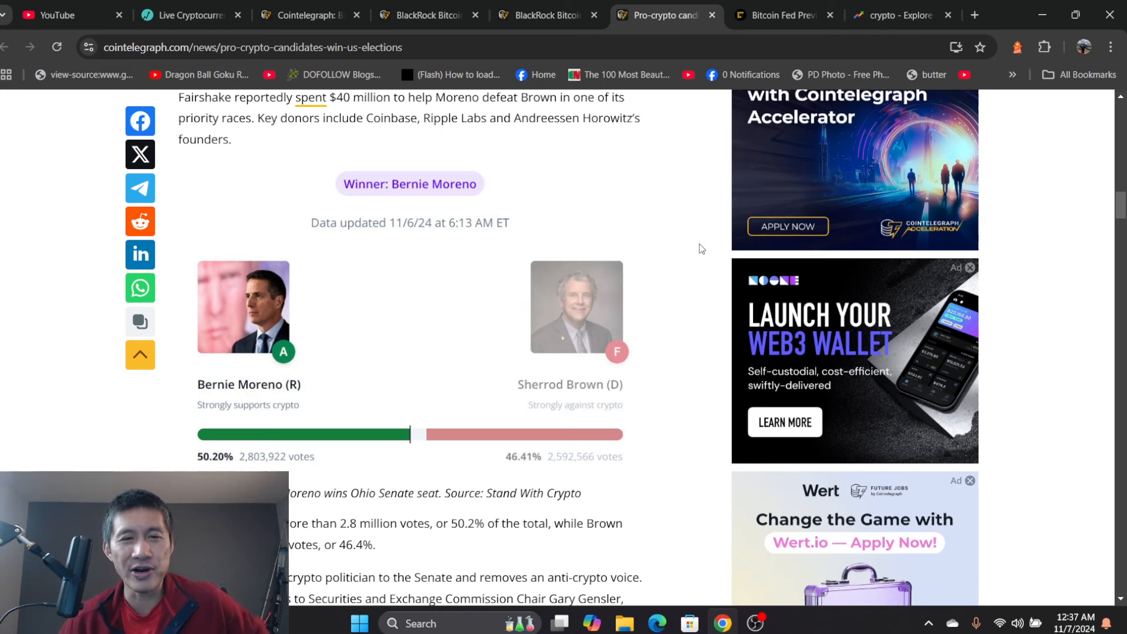
{"action": "mouse_move", "coordinate": [456, 308]}
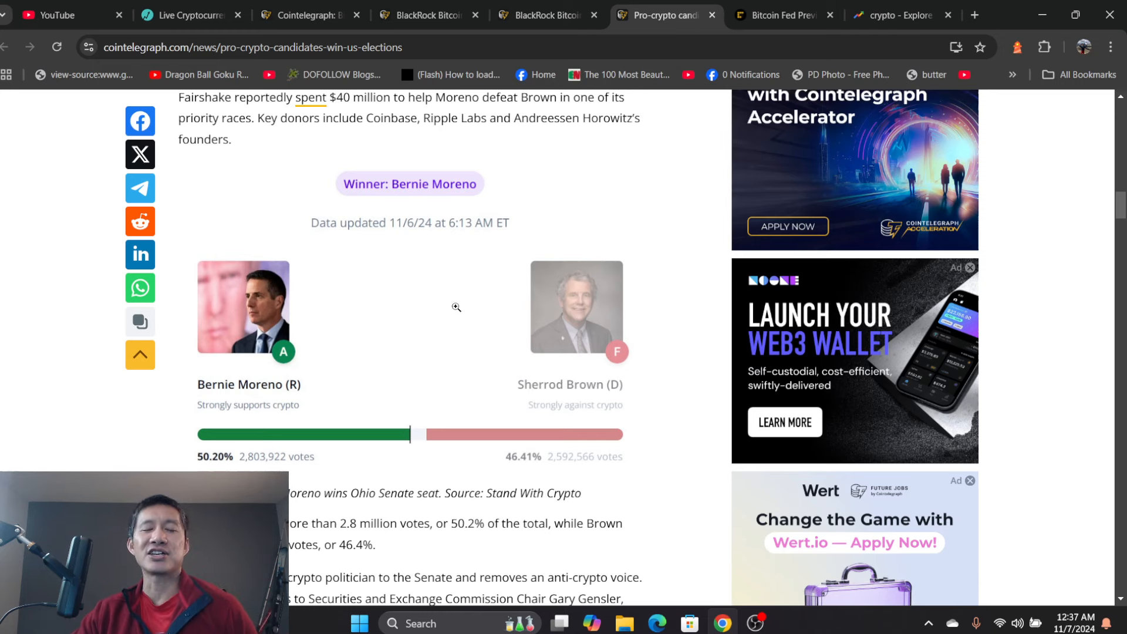
{"action": "scroll", "scroll_direction": "up", "scroll_amount": 3}
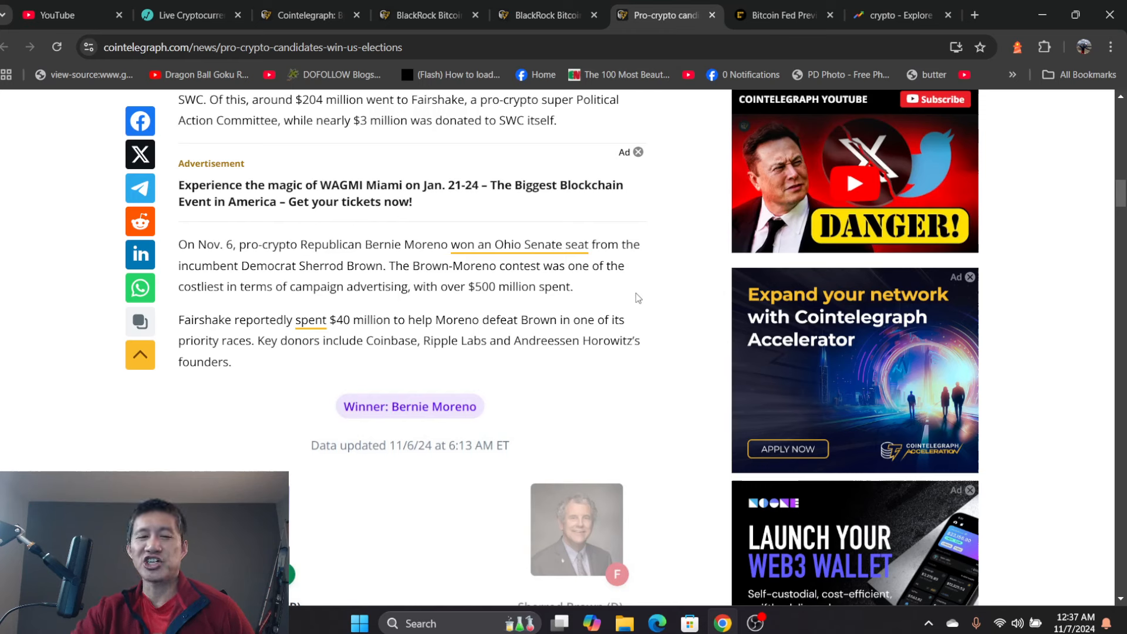
{"action": "mouse_move", "coordinate": [636, 305]}
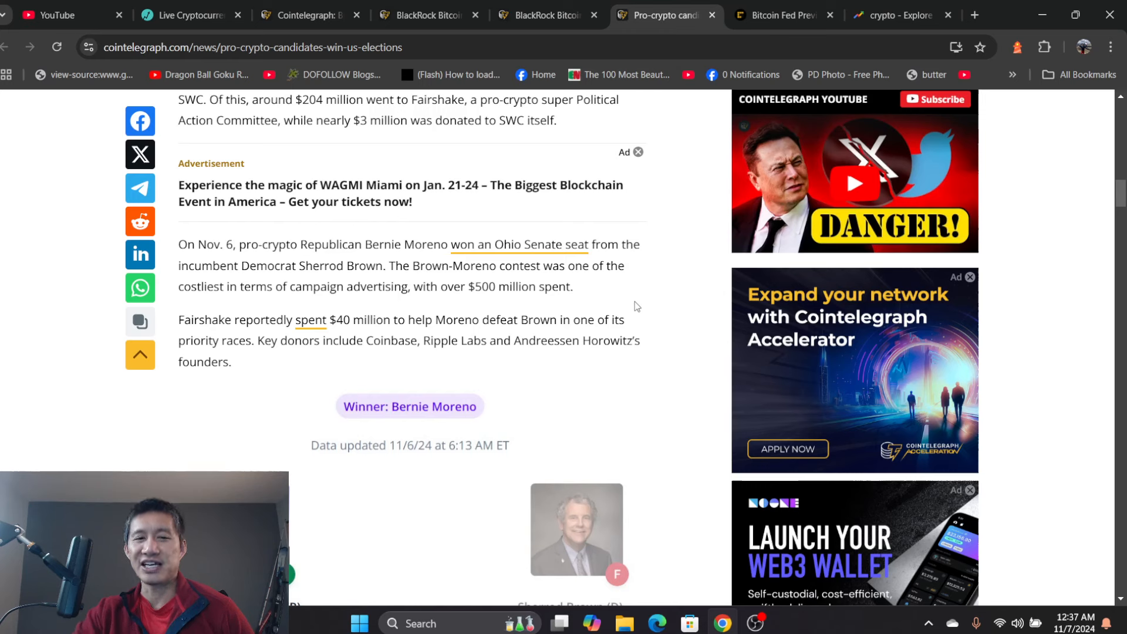
{"action": "mouse_move", "coordinate": [620, 324]}
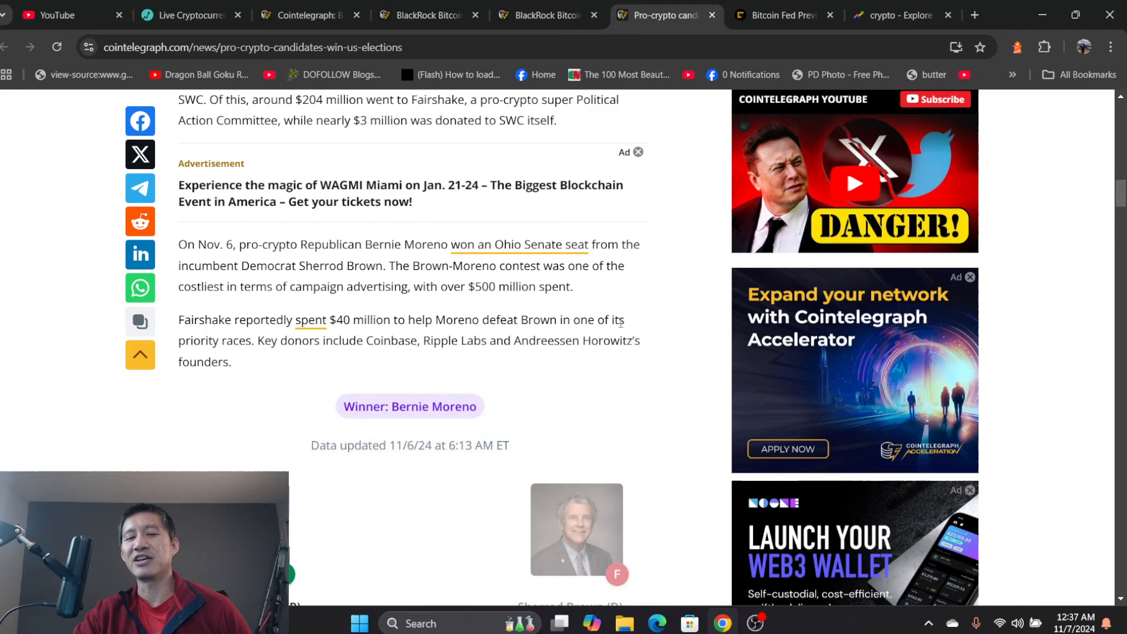
Step: Scroll the article to Bernie Moreno's Ohio Senate win over Sherrod Brown
{"action": "scroll", "scroll_direction": "down", "scroll_amount": 3}
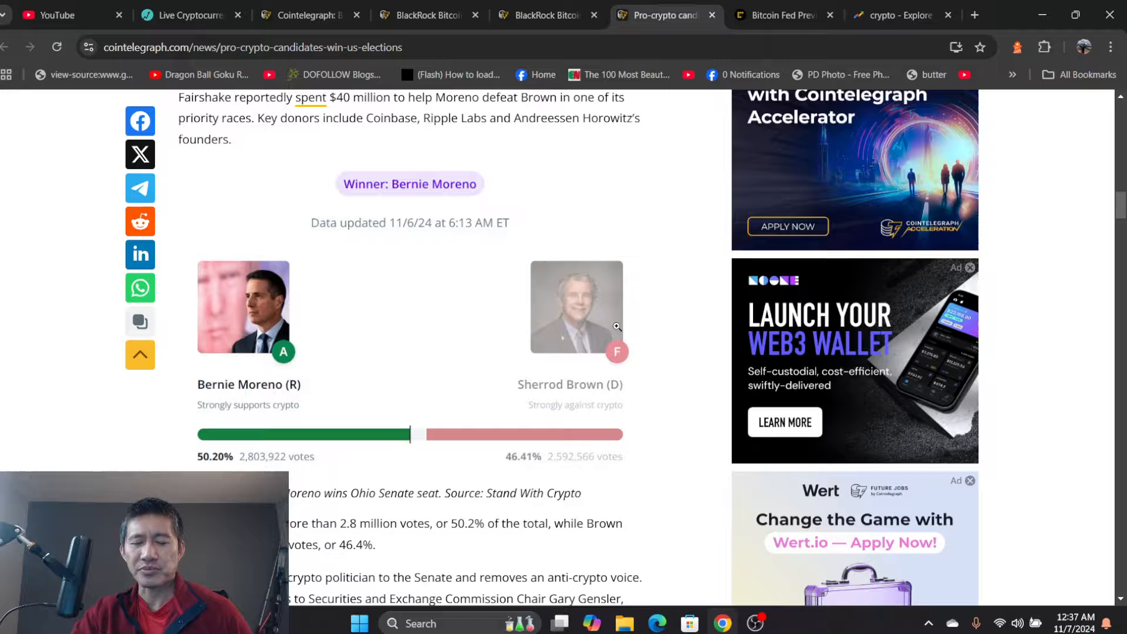
{"action": "scroll", "scroll_direction": "down", "scroll_amount": 3}
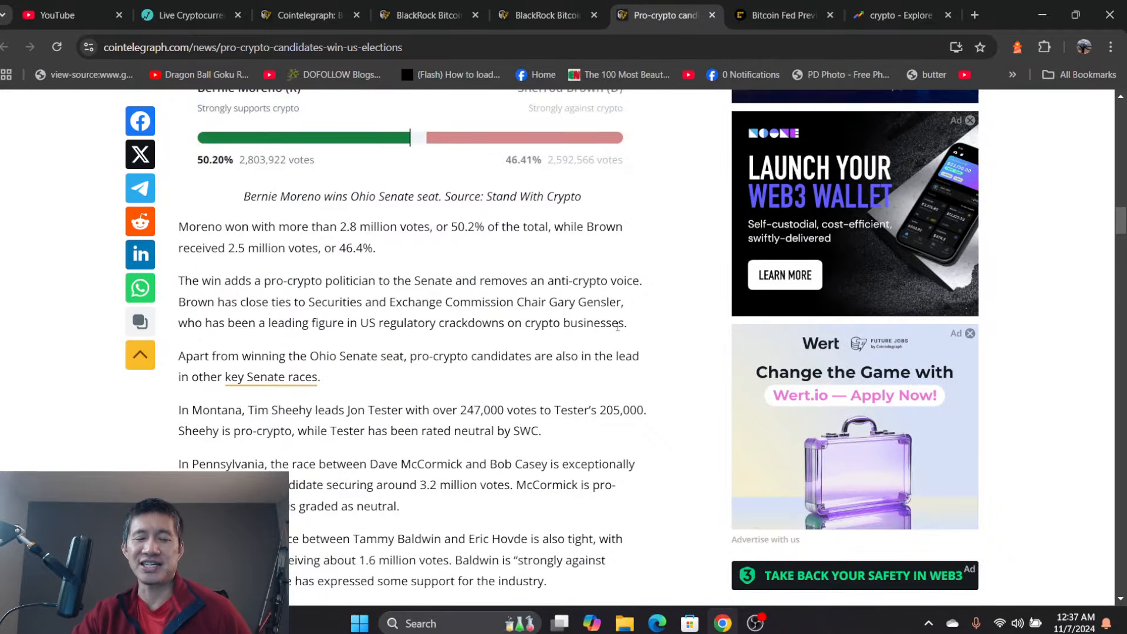
{"action": "scroll", "scroll_direction": "up", "scroll_amount": 3}
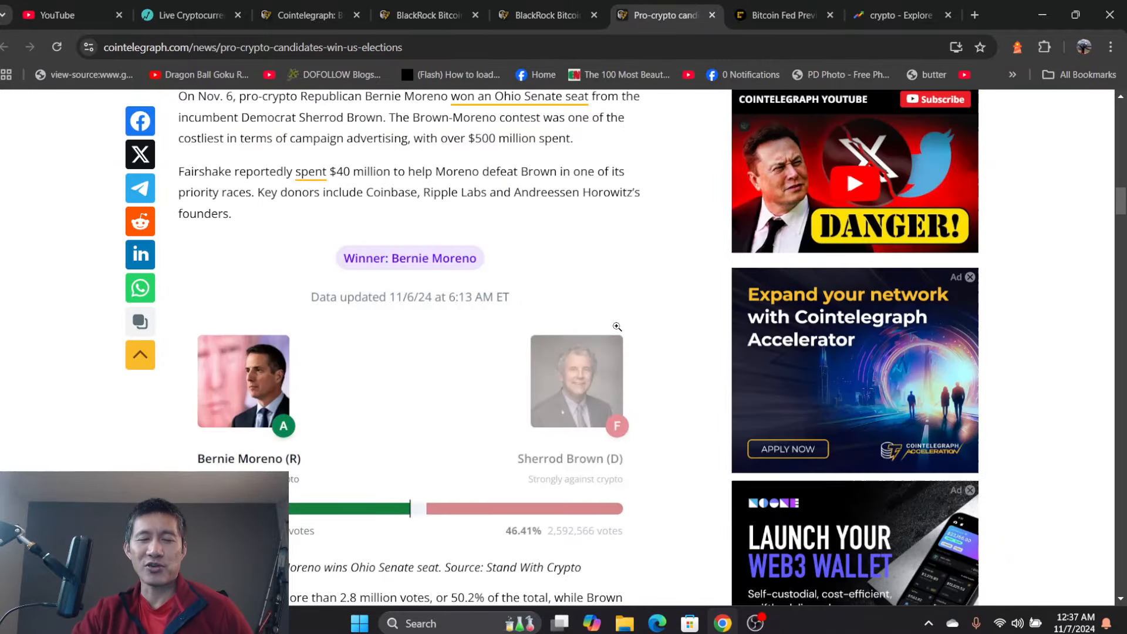
{"action": "scroll", "scroll_direction": "up", "scroll_amount": 3}
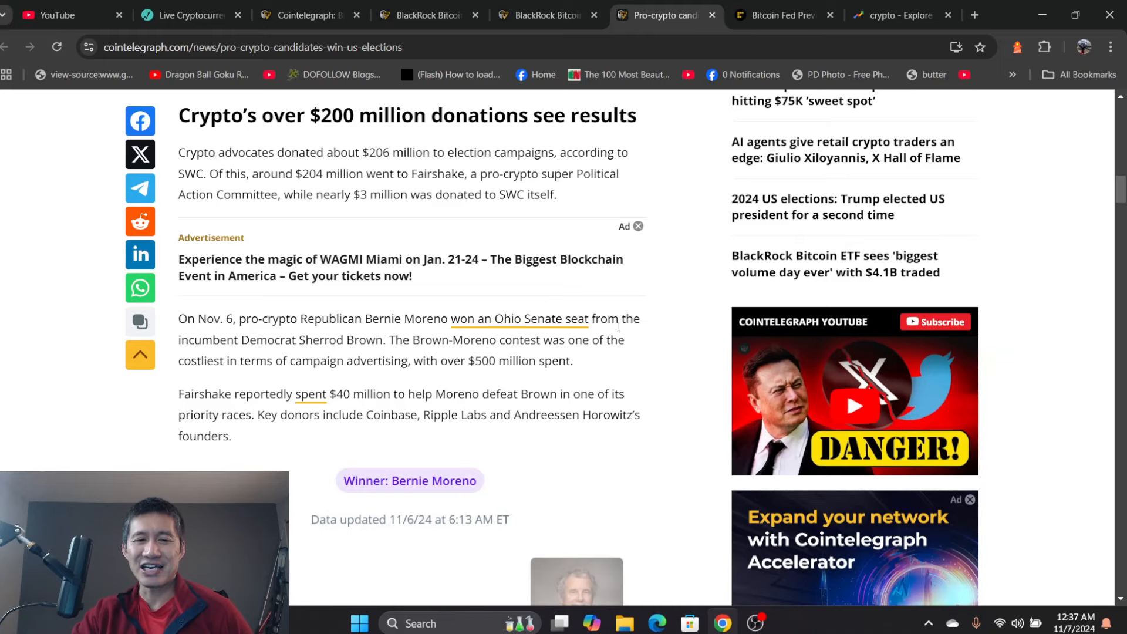
{"action": "scroll", "scroll_direction": "down", "scroll_amount": 3}
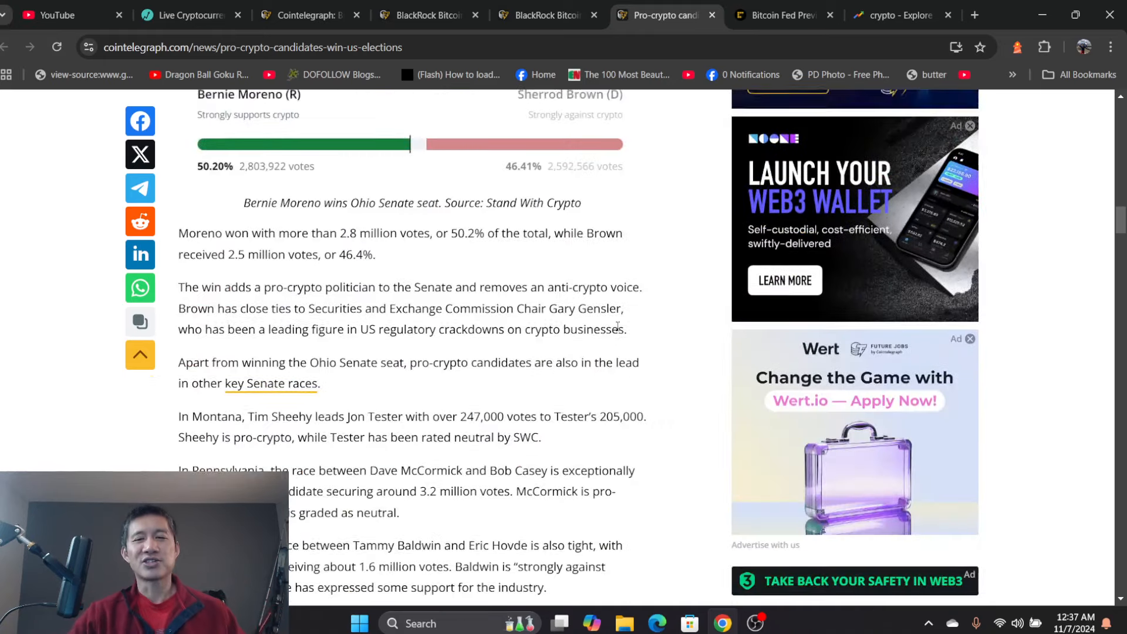
{"action": "scroll", "scroll_direction": "up", "scroll_amount": 3}
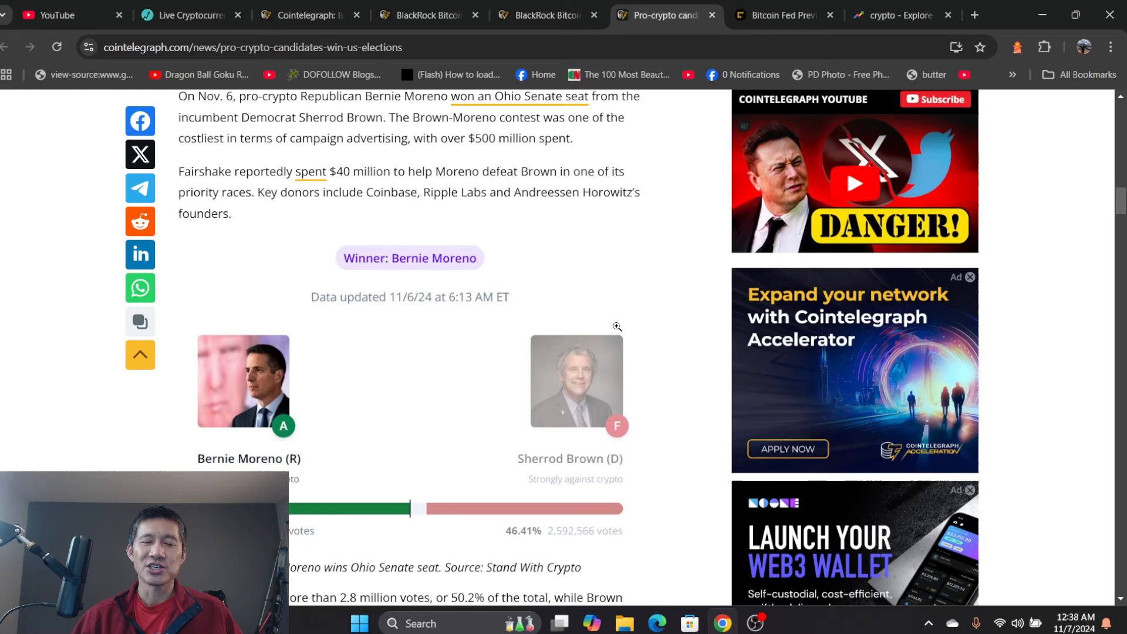
{"action": "mouse_move", "coordinate": [721, 257]}
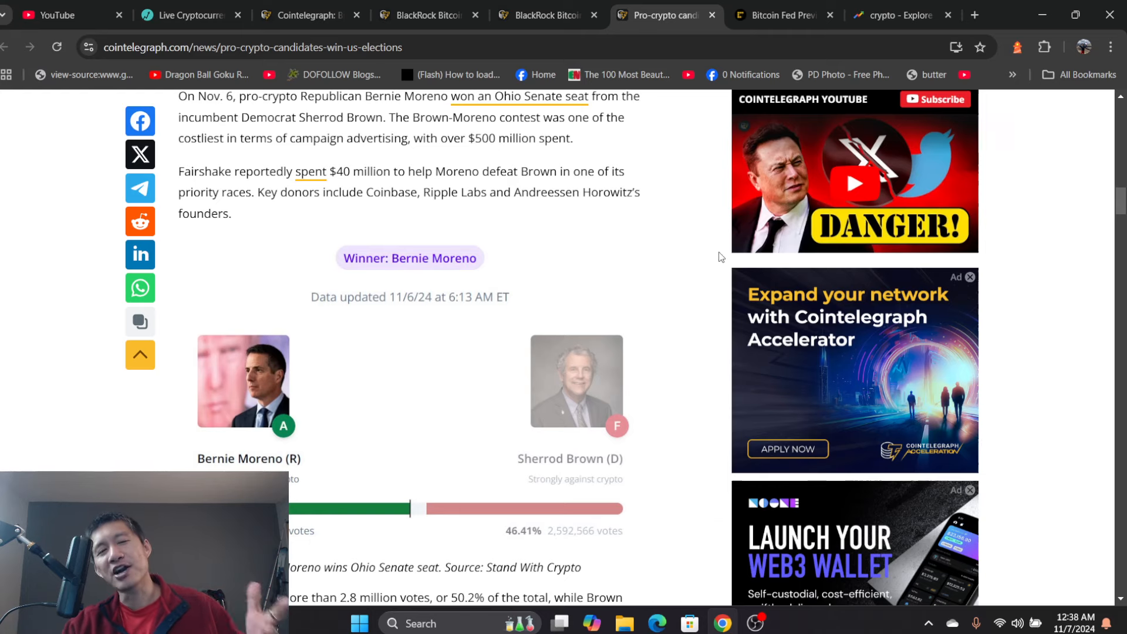
{"action": "mouse_move", "coordinate": [624, 291]}
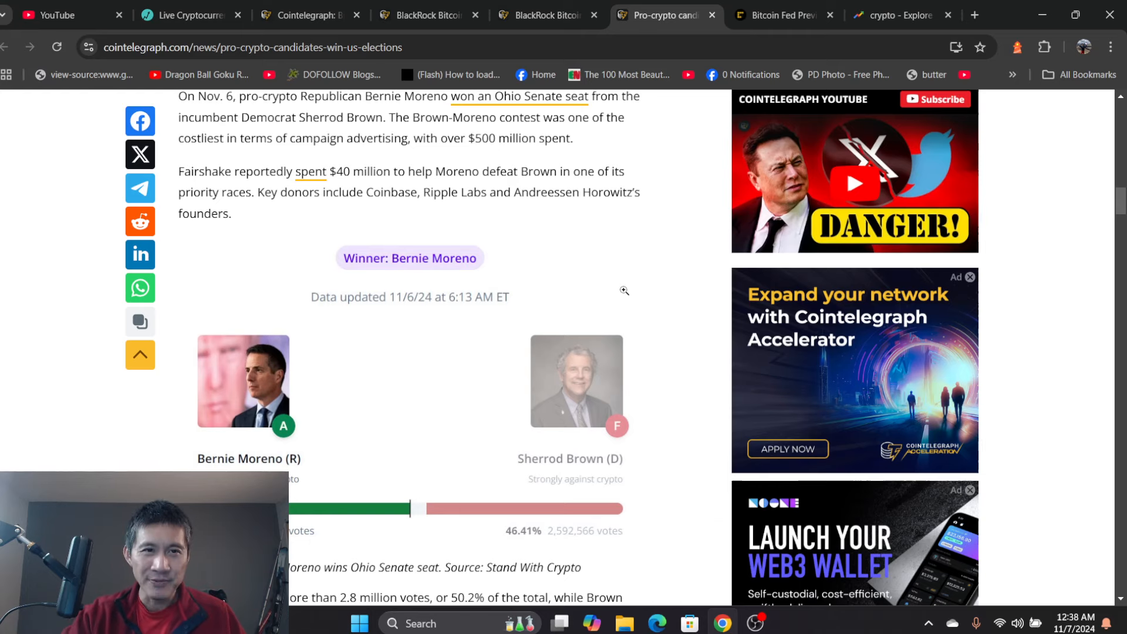
Step: Look through the BlackRock Bitcoin ETF article tabs, including the biggest volume day article
{"action": "left_click", "coordinate": [548, 14]}
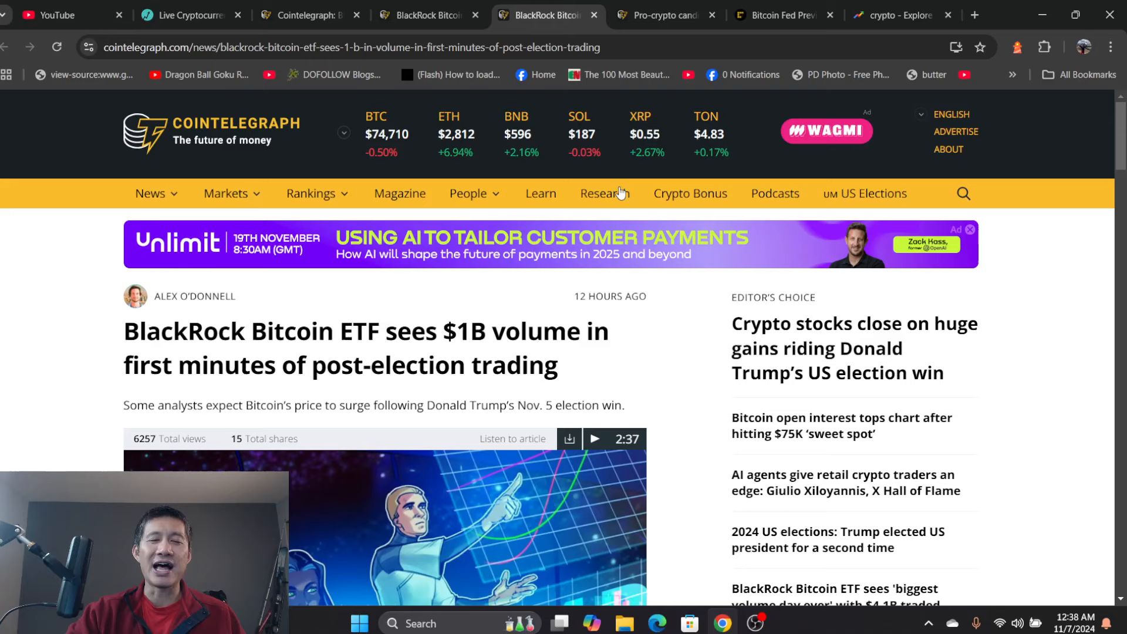
{"action": "left_click", "coordinate": [428, 14]}
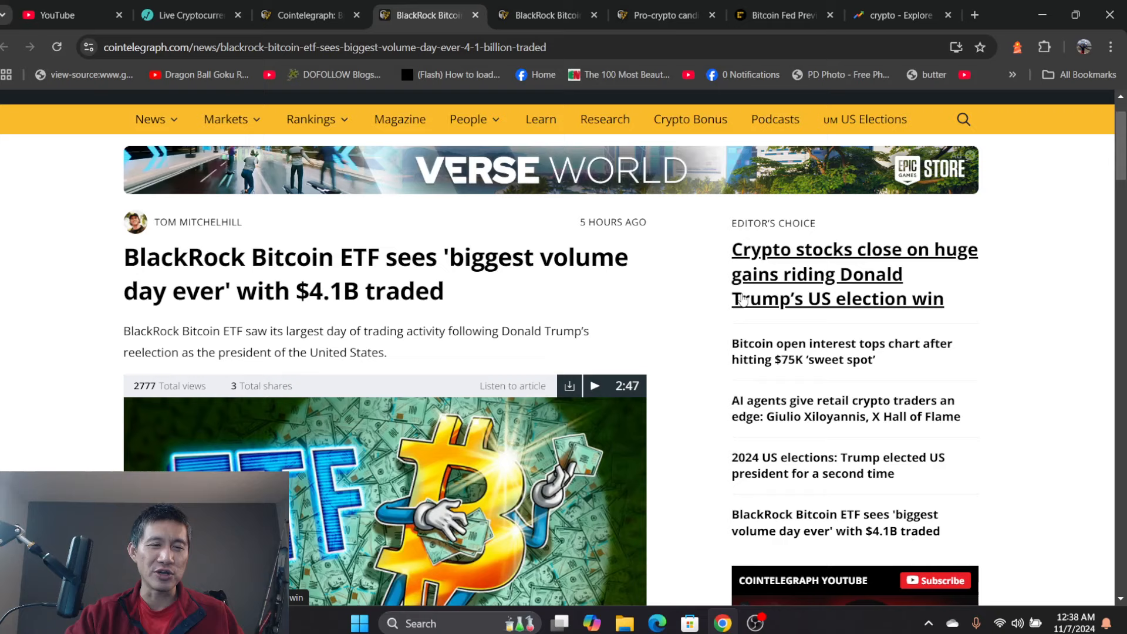
{"action": "mouse_move", "coordinate": [782, 617]}
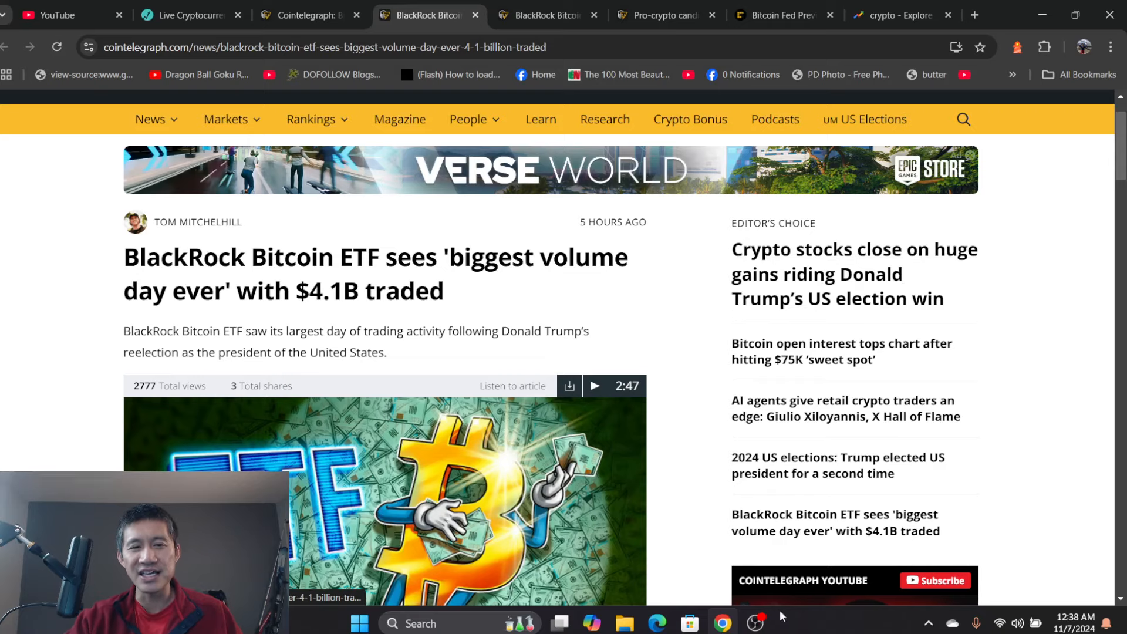
{"action": "left_click", "coordinate": [755, 622]}
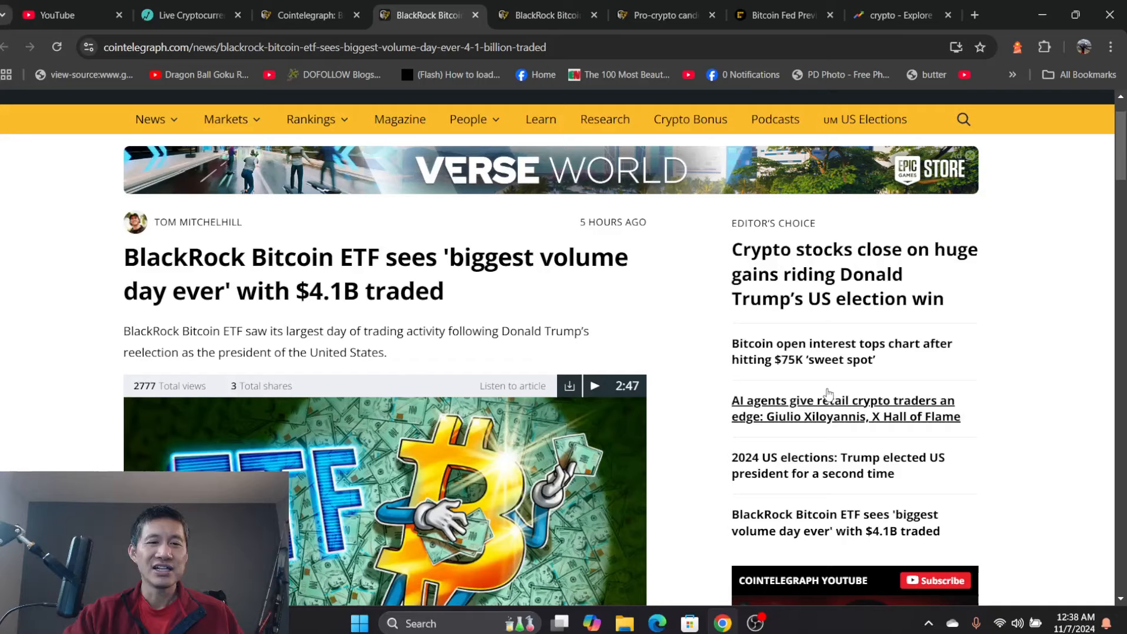
{"action": "mouse_move", "coordinate": [829, 345]}
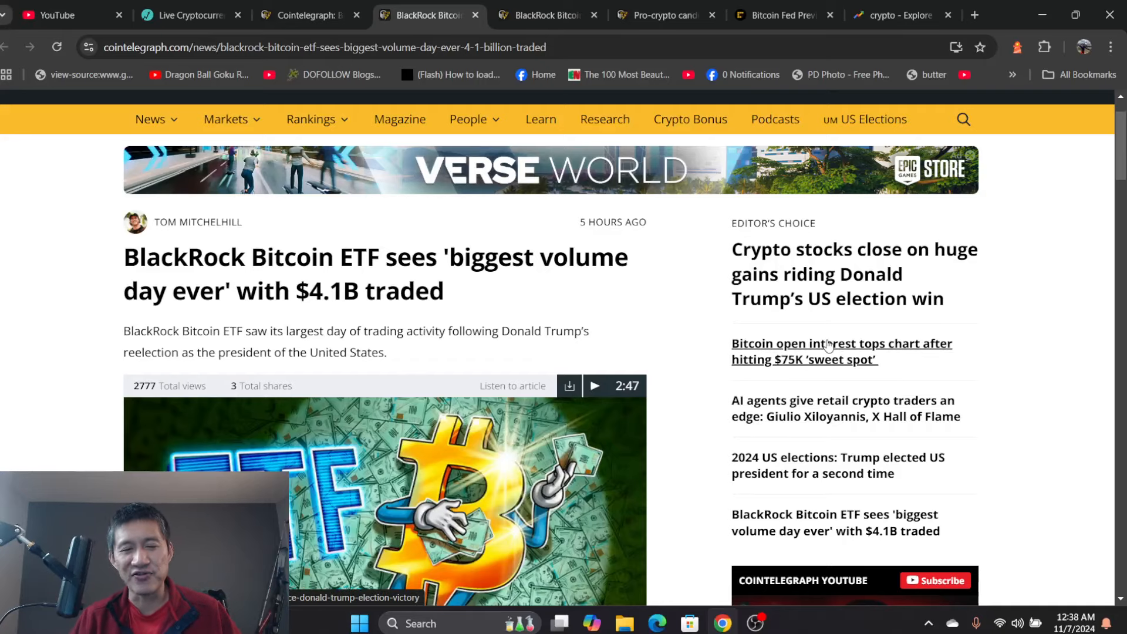
Step: Scroll that article, then open the $1B post-election ETF volume article
{"action": "scroll", "scroll_direction": "down", "scroll_amount": 3}
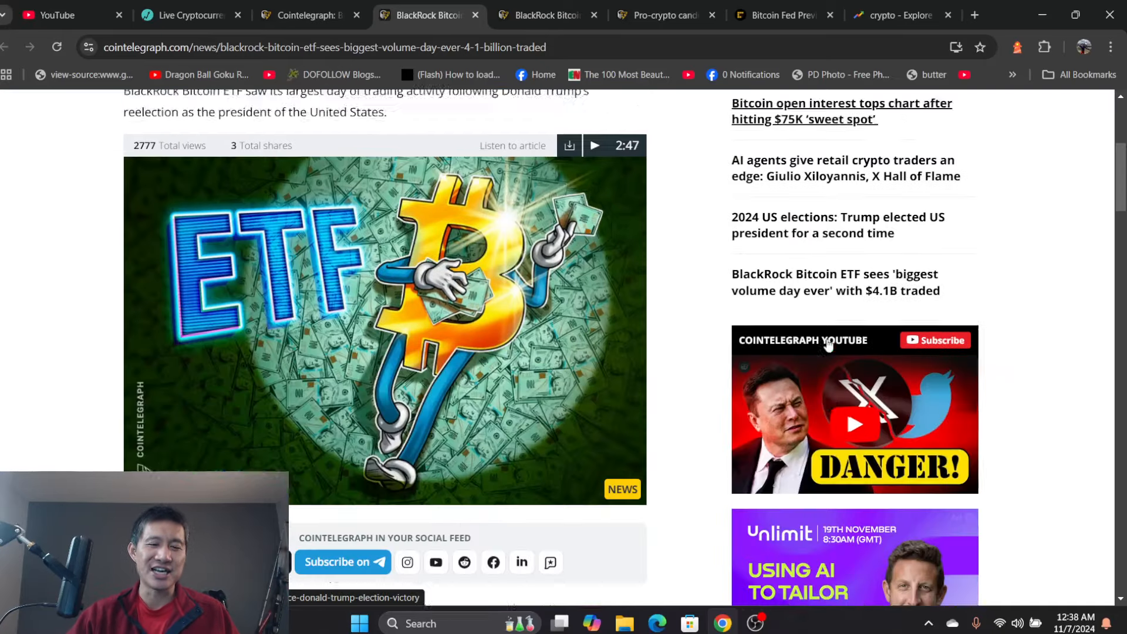
{"action": "scroll", "scroll_direction": "down", "scroll_amount": 3}
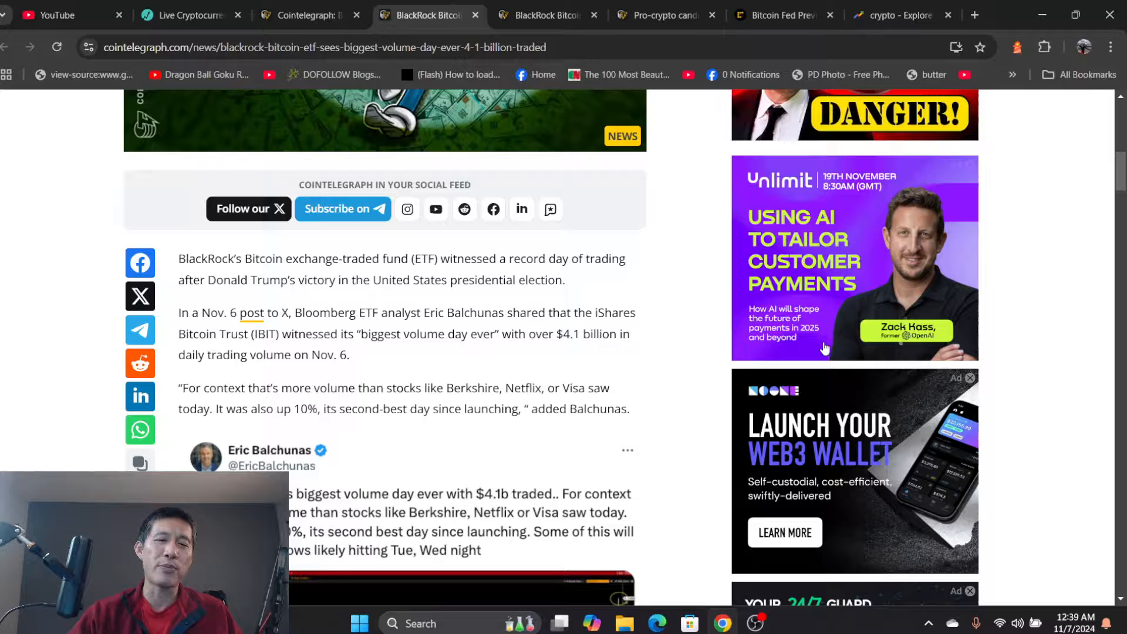
{"action": "scroll", "scroll_direction": "down", "scroll_amount": 3}
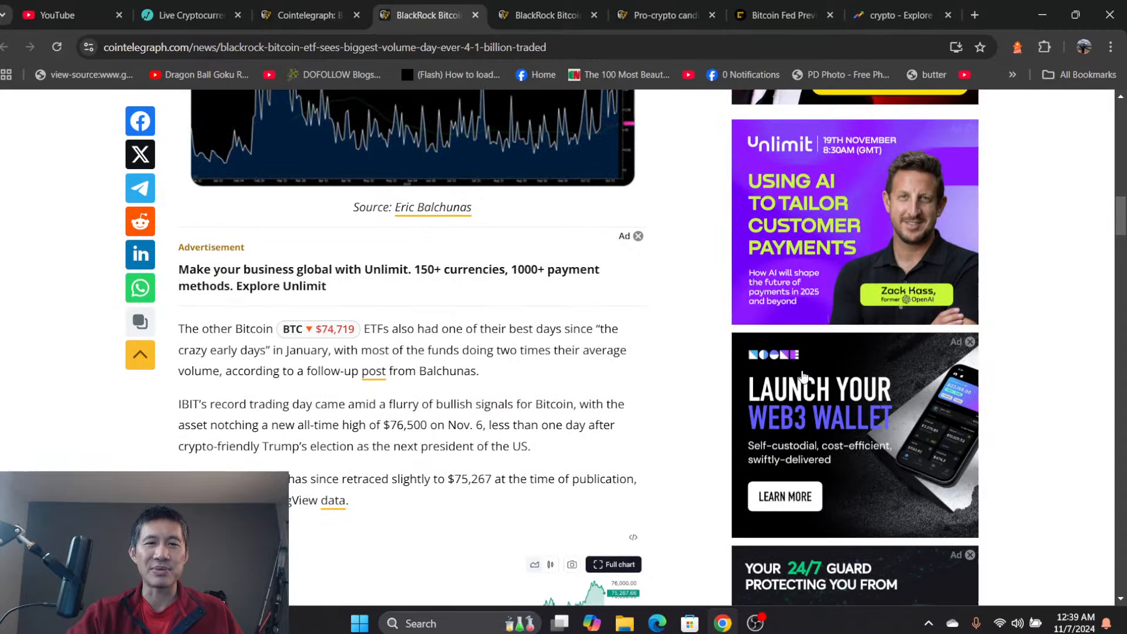
{"action": "left_click", "coordinate": [547, 14]}
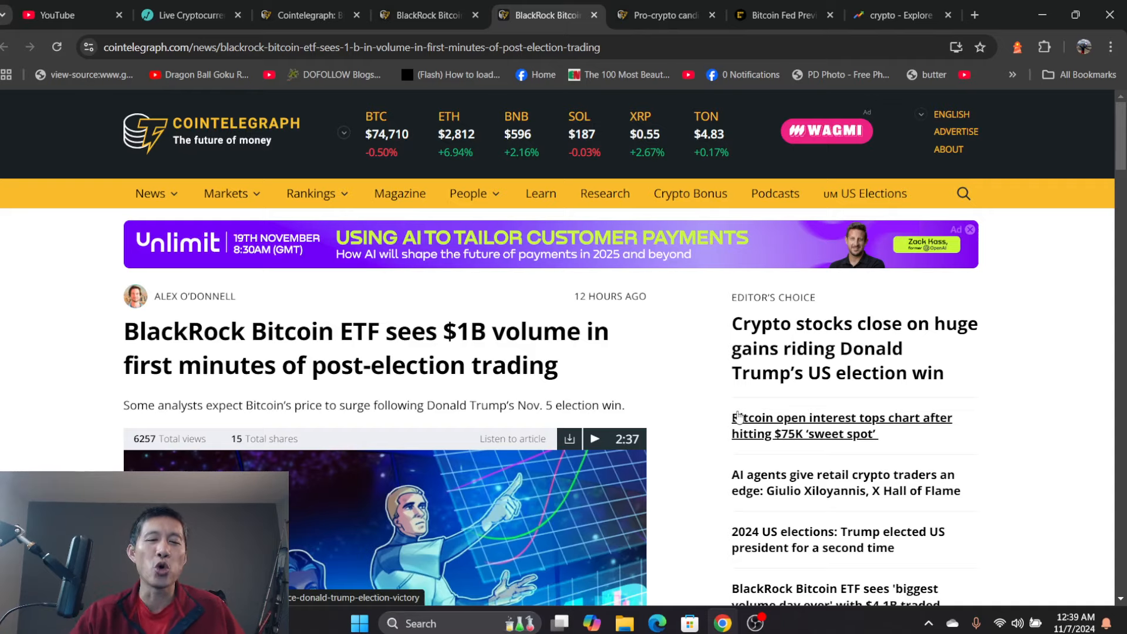
Step: Scroll down to the IBIT US Equity table showing Nov. 6's $1.096B turnover
{"action": "scroll", "scroll_direction": "down", "scroll_amount": 3}
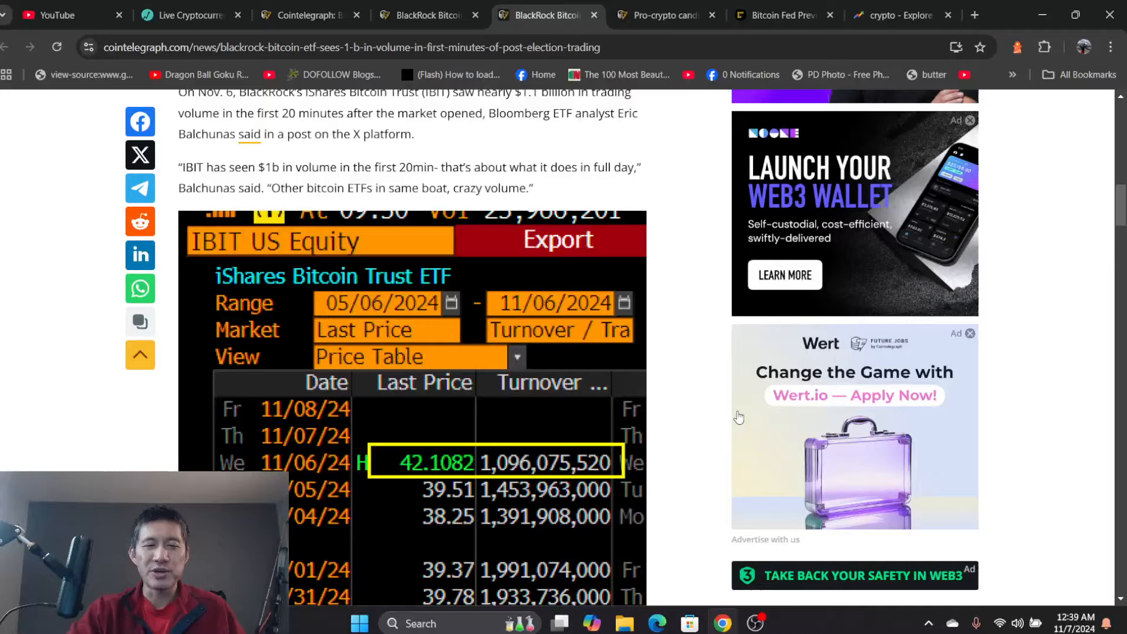
{"action": "scroll", "scroll_direction": "down", "scroll_amount": 3}
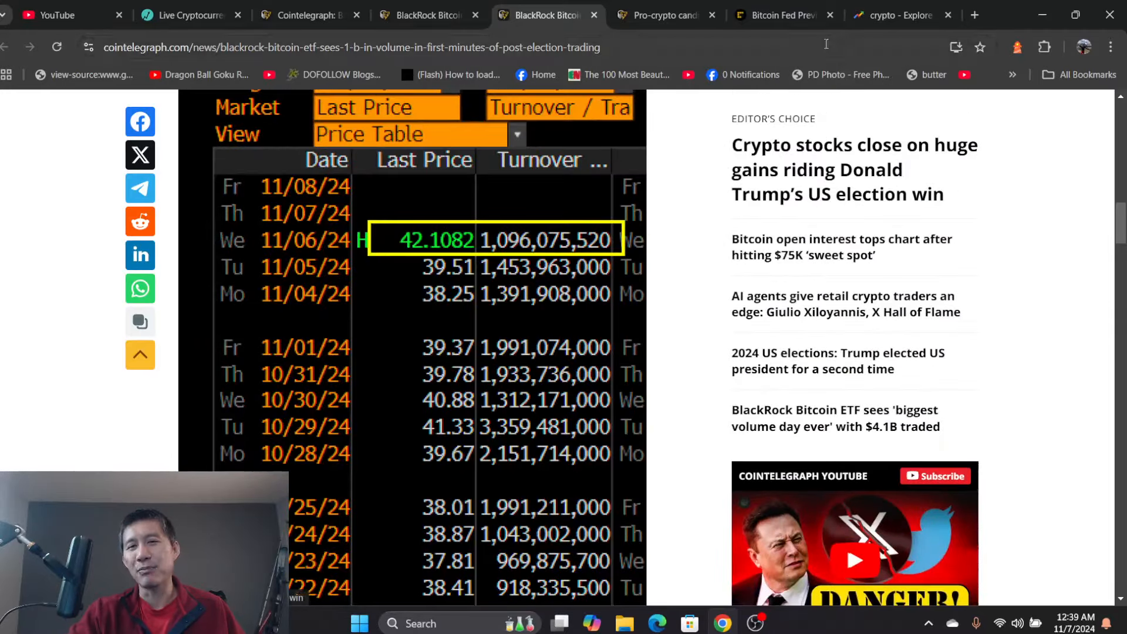
Step: Return to the Google Trends 'crypto' Explore chart for the US, past 12 months
{"action": "left_click", "coordinate": [900, 16]}
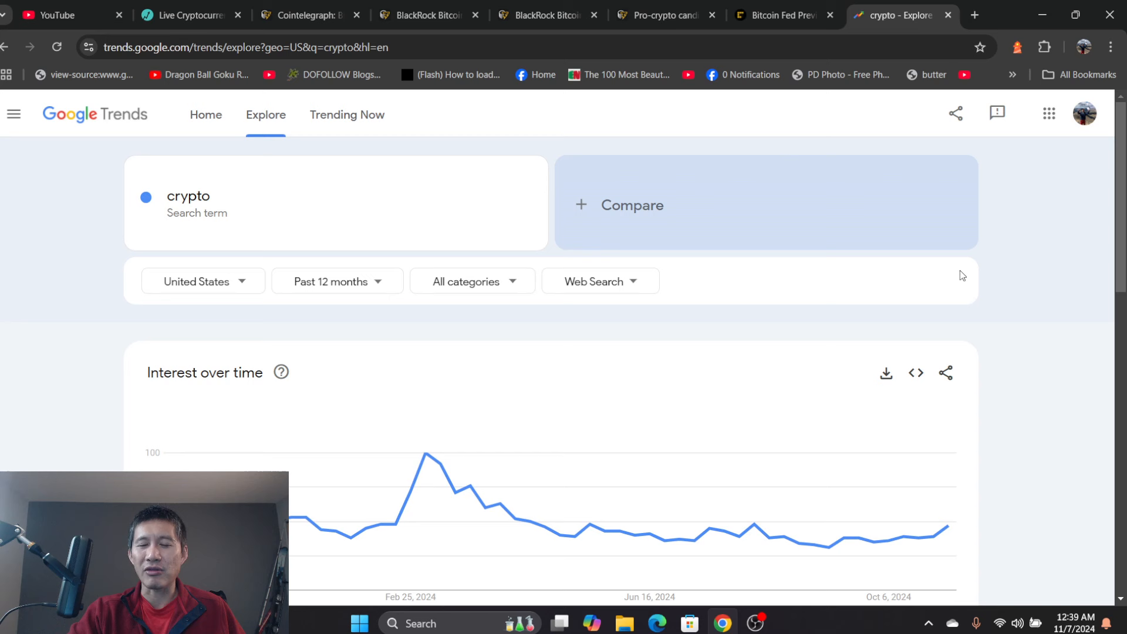
{"action": "mouse_move", "coordinate": [1021, 415]}
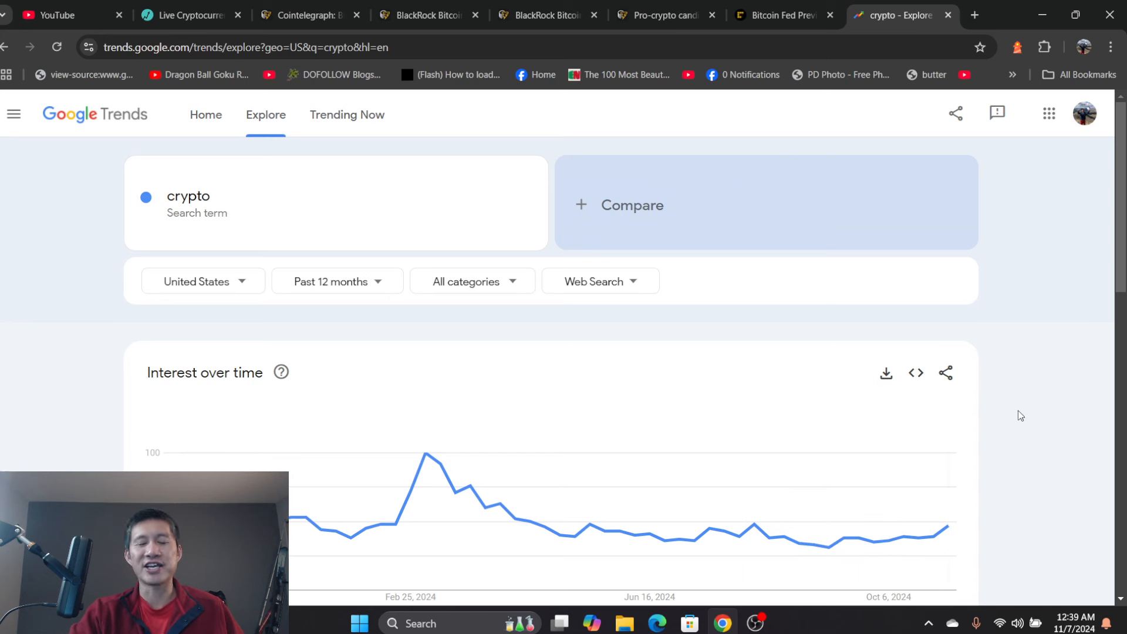
{"action": "mouse_move", "coordinate": [1047, 253]}
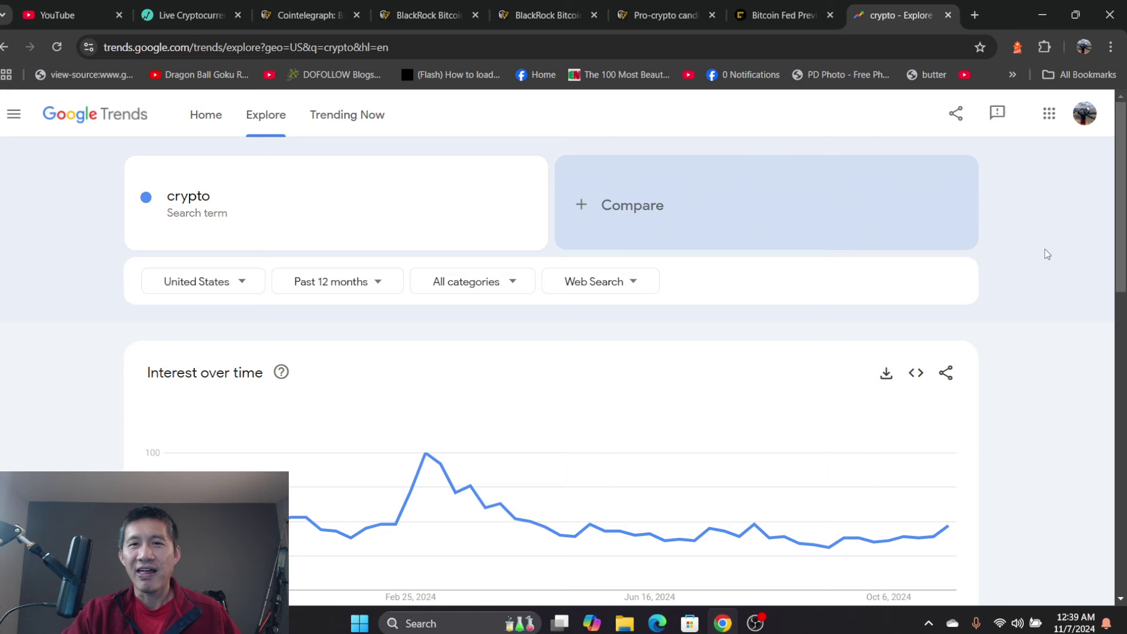
{"action": "mouse_move", "coordinate": [910, 419]}
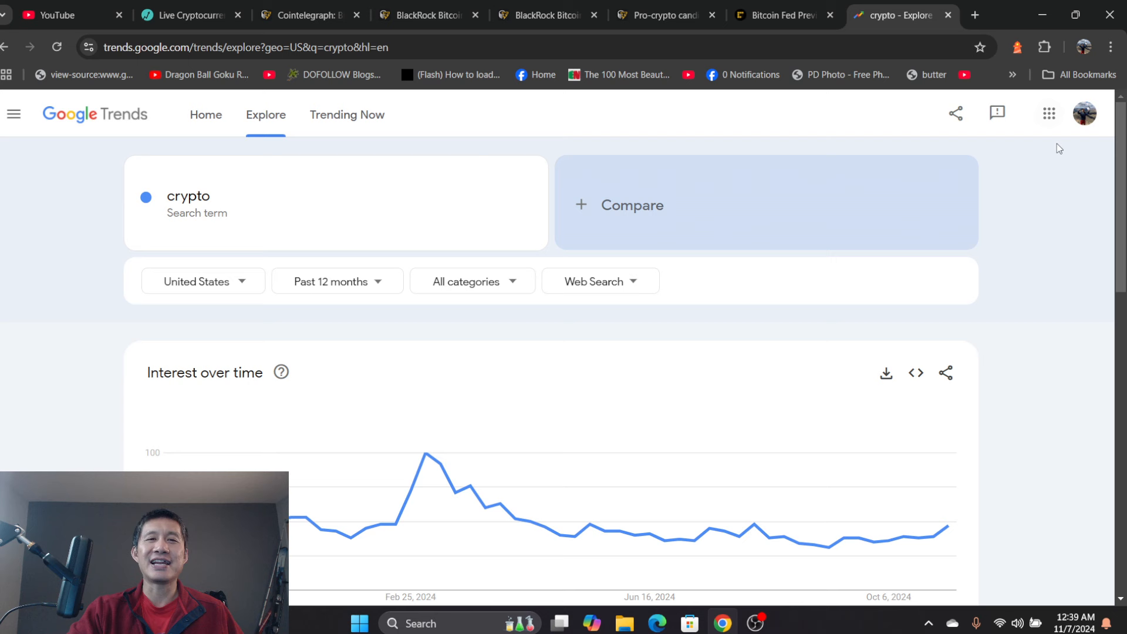
{"action": "mouse_move", "coordinate": [1051, 185]}
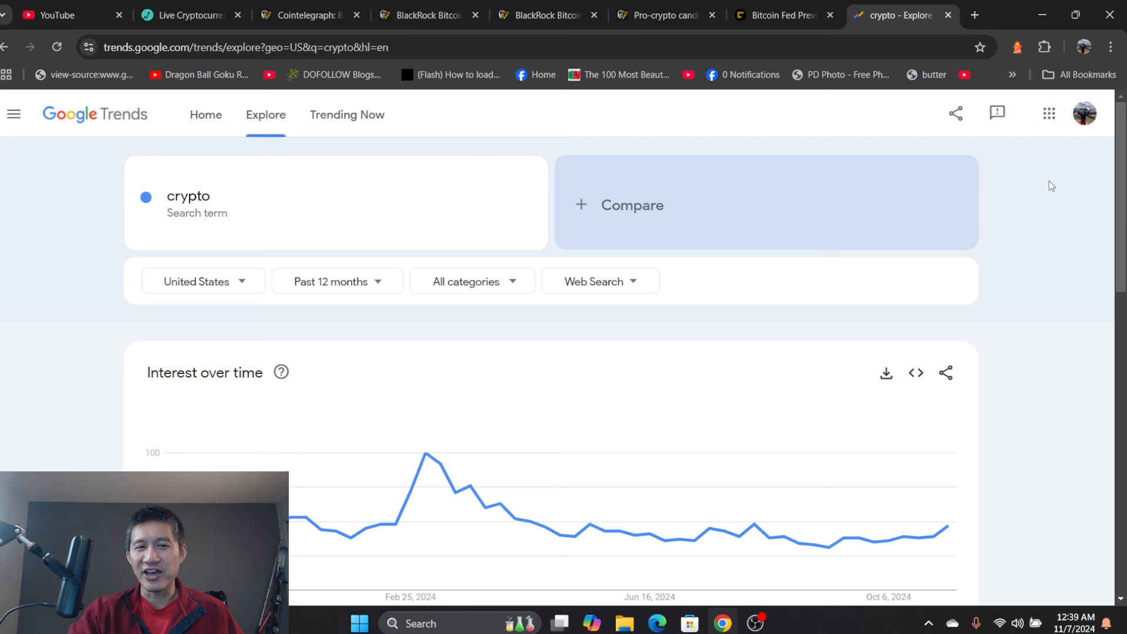
{"action": "mouse_move", "coordinate": [1106, 255]}
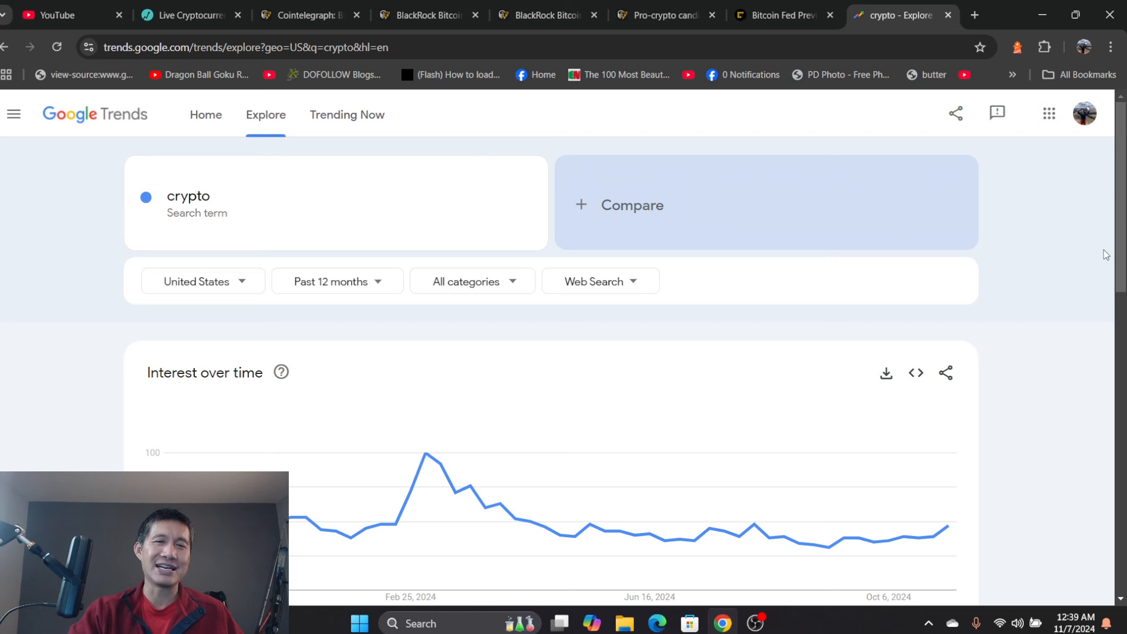
{"action": "mouse_move", "coordinate": [1112, 238]}
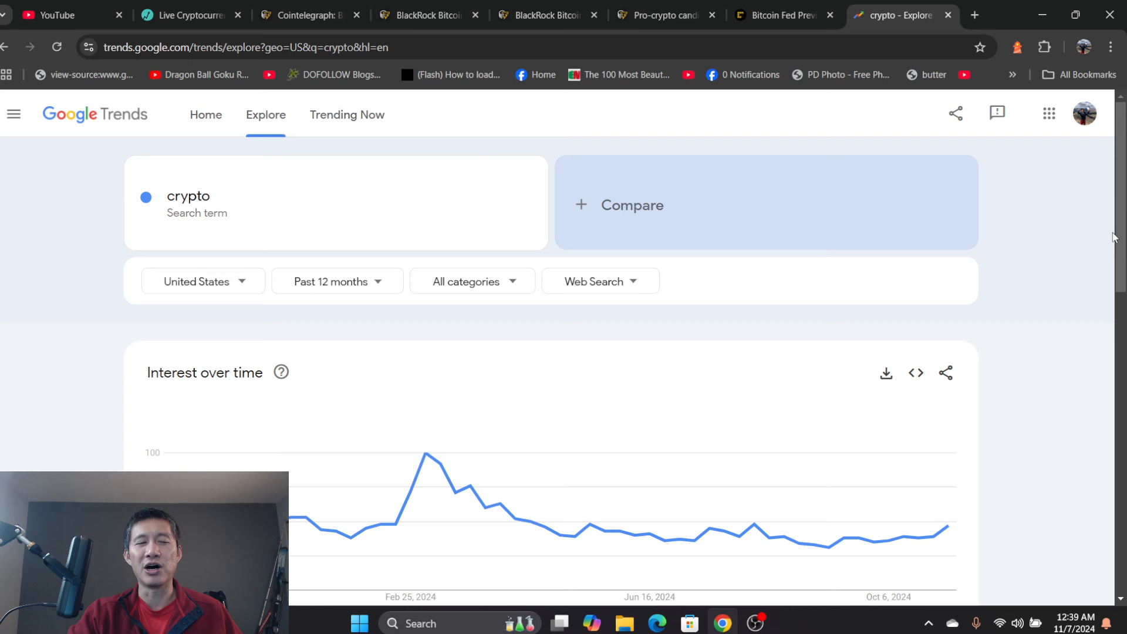
{"action": "mouse_move", "coordinate": [1065, 218]}
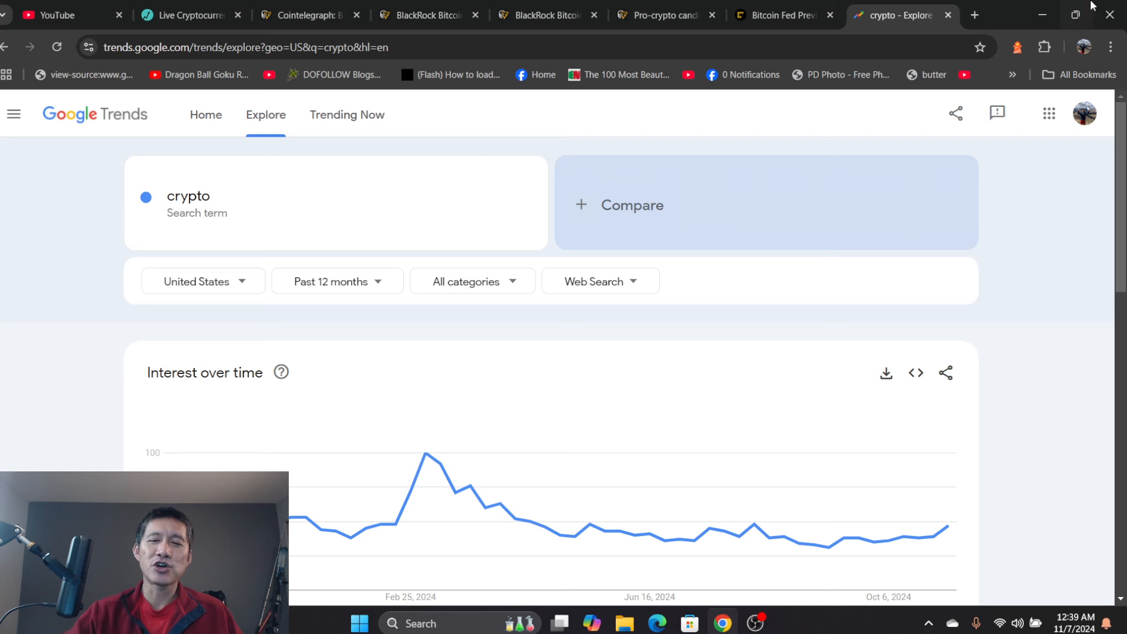
{"action": "mouse_move", "coordinate": [938, 535]}
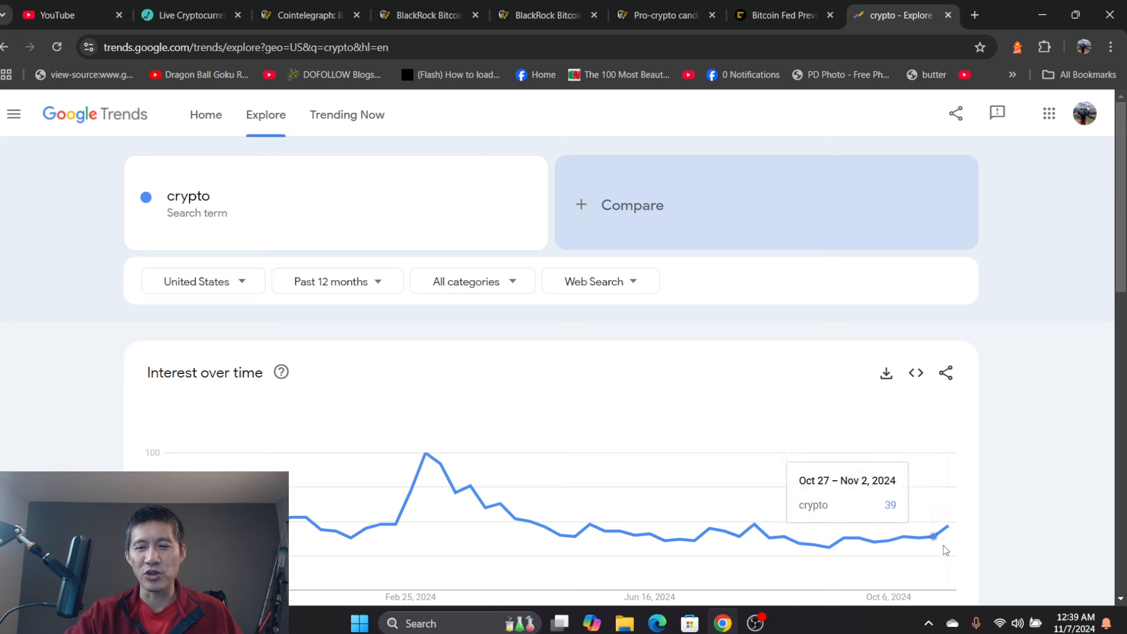
{"action": "mouse_move", "coordinate": [755, 525]}
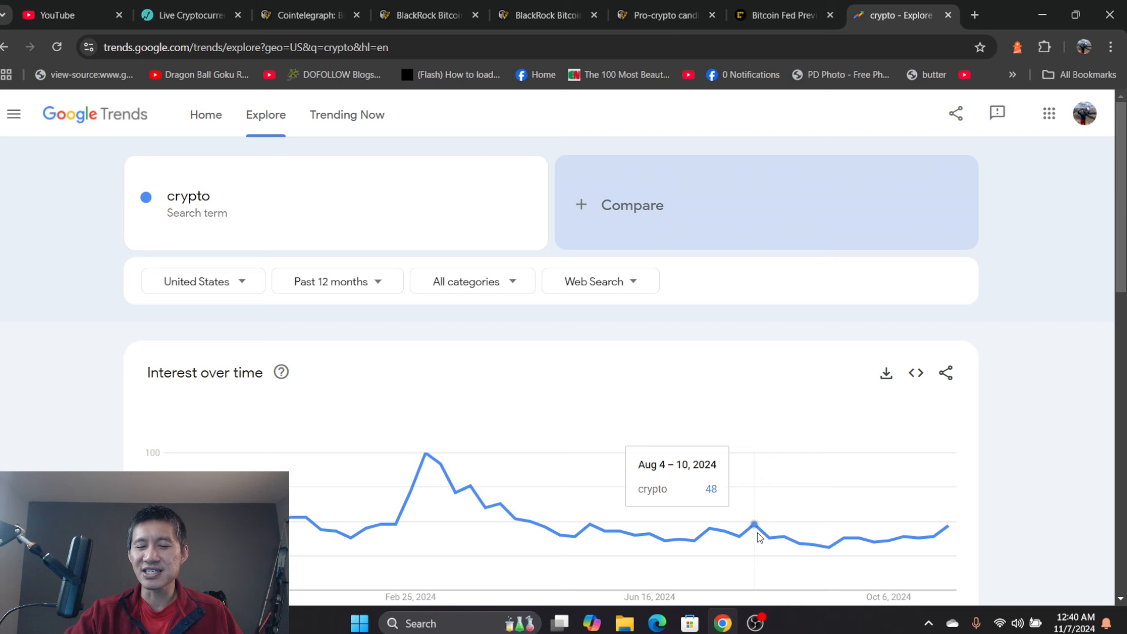
{"action": "mouse_move", "coordinate": [322, 534]}
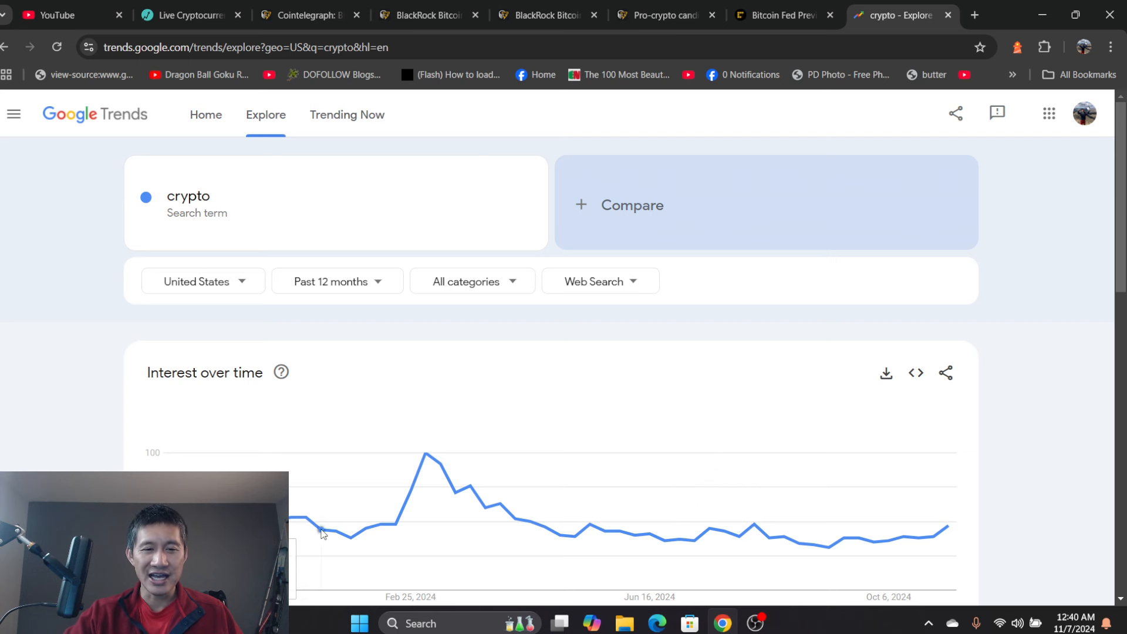
{"action": "mouse_move", "coordinate": [292, 518]}
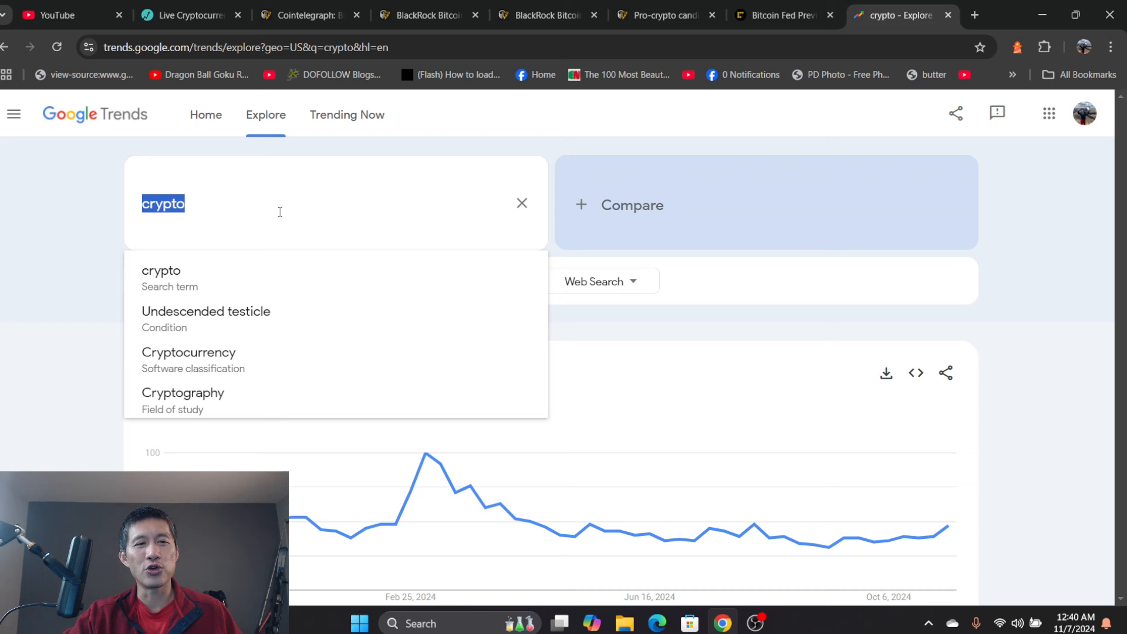
Step: Change the Google Trends search term to 'bitcoin'
{"action": "type", "text": "bitcoin"}
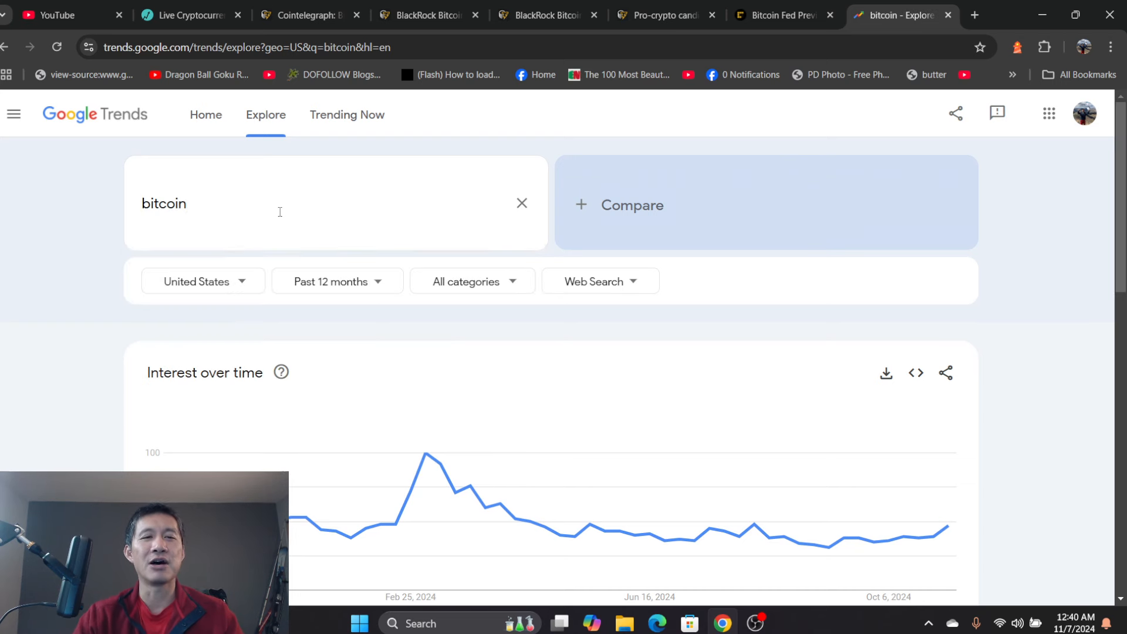
{"action": "mouse_move", "coordinate": [949, 512]}
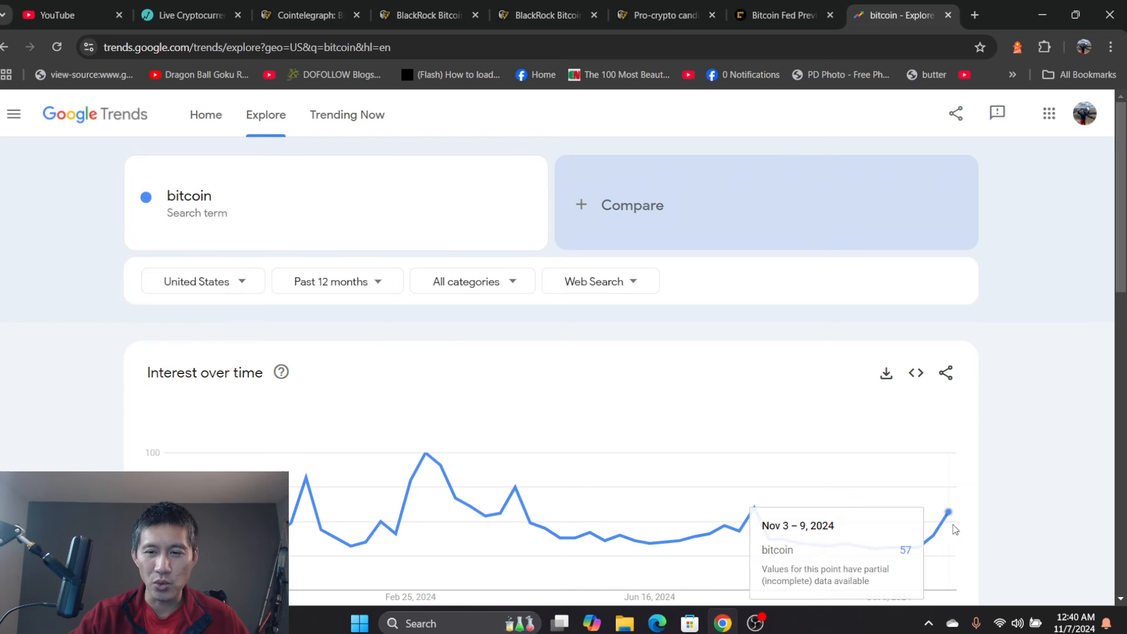
{"action": "mouse_move", "coordinate": [954, 529]}
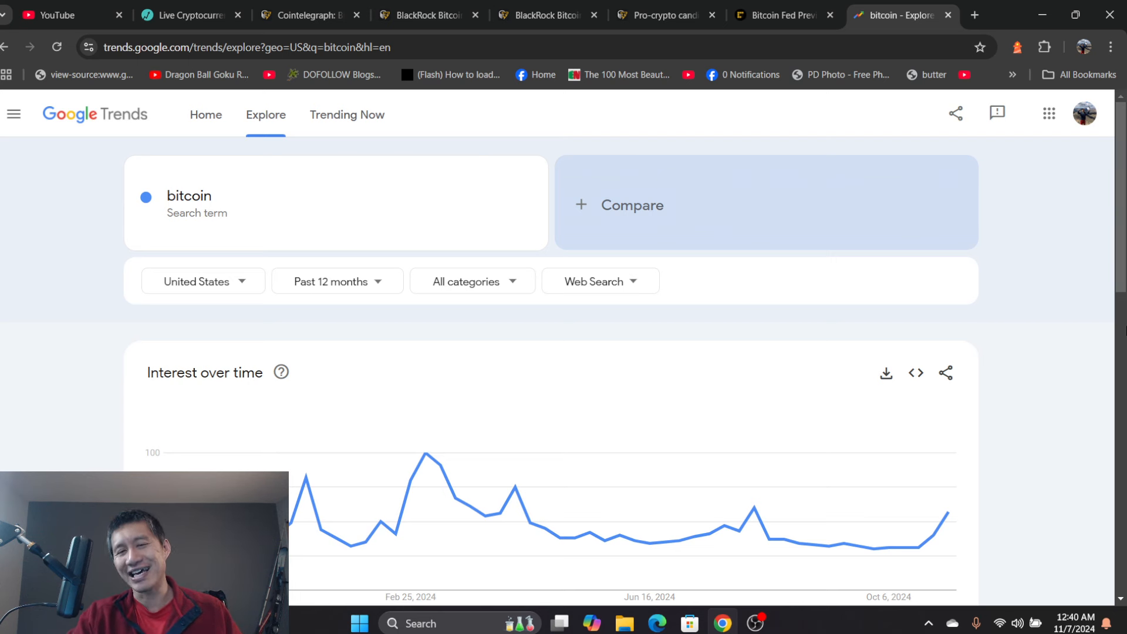
{"action": "mouse_move", "coordinate": [1101, 357]}
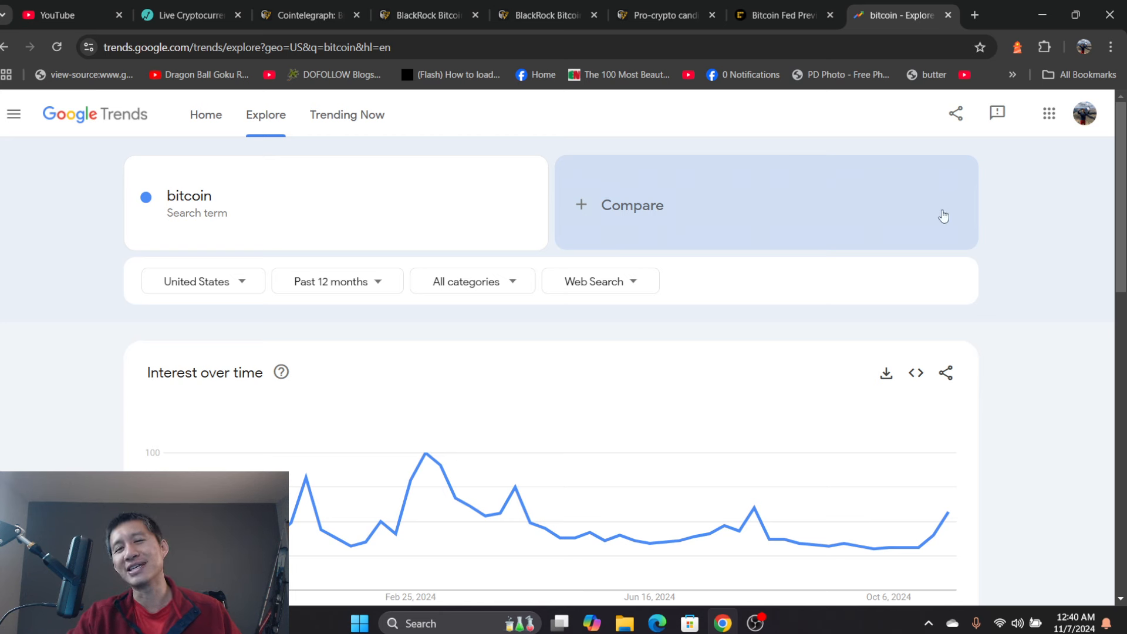
{"action": "mouse_move", "coordinate": [1083, 317]}
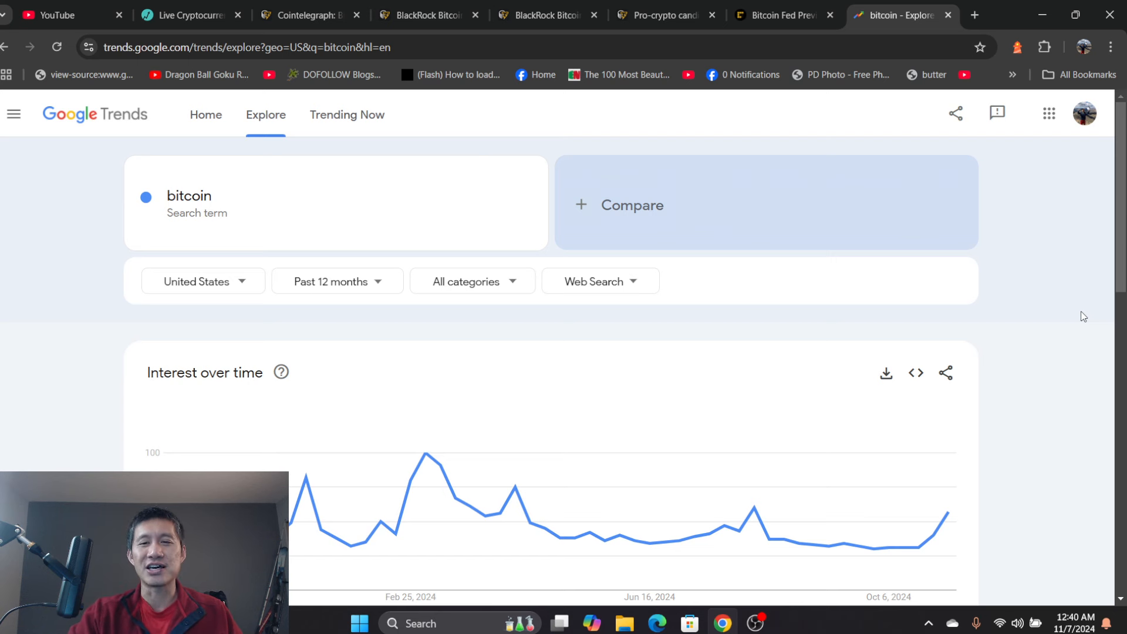
{"action": "mouse_move", "coordinate": [923, 314]}
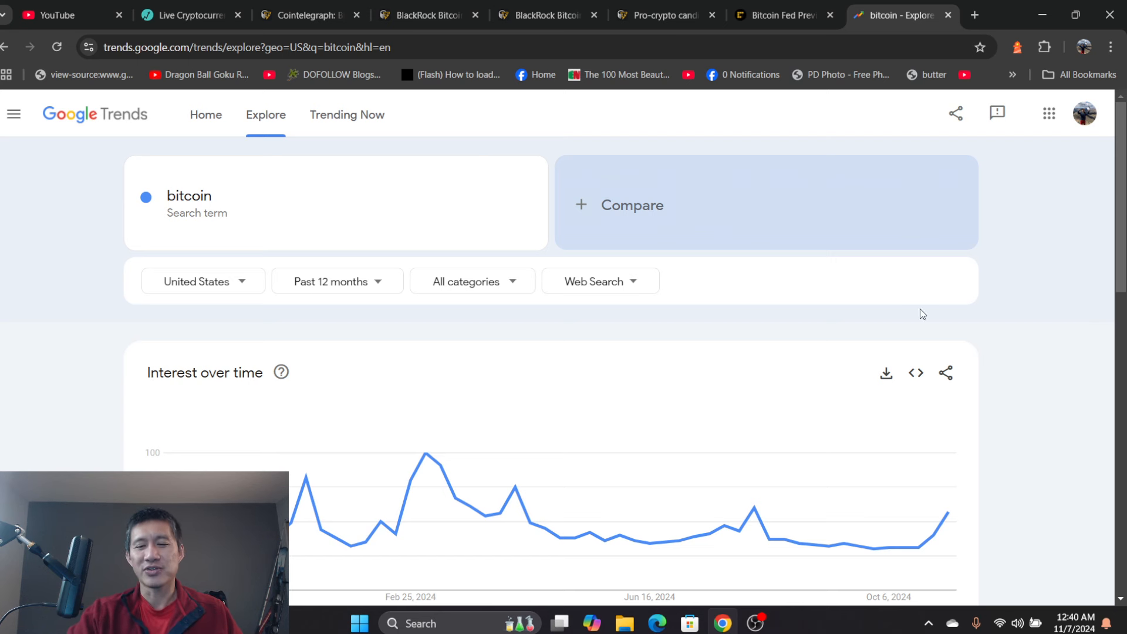
{"action": "mouse_move", "coordinate": [754, 622]}
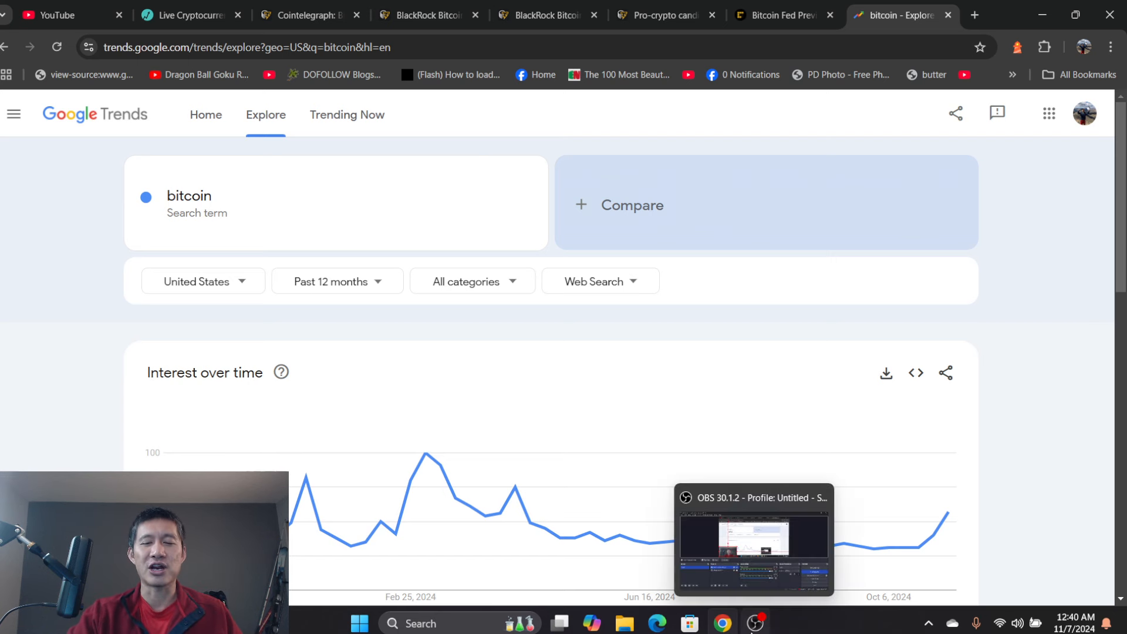